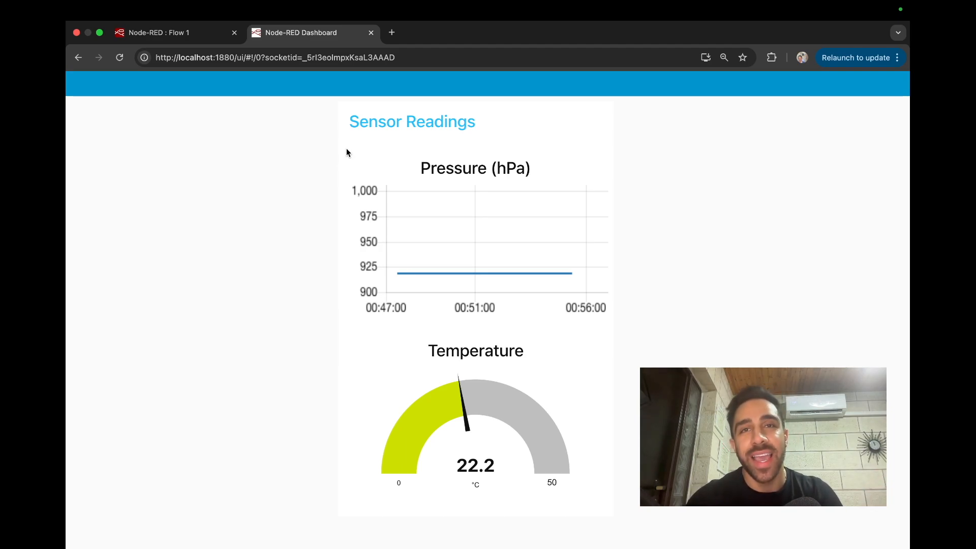
Switch from the dashboard to the nodejs.org tab showing the Node.js LTS download.
click(311, 33)
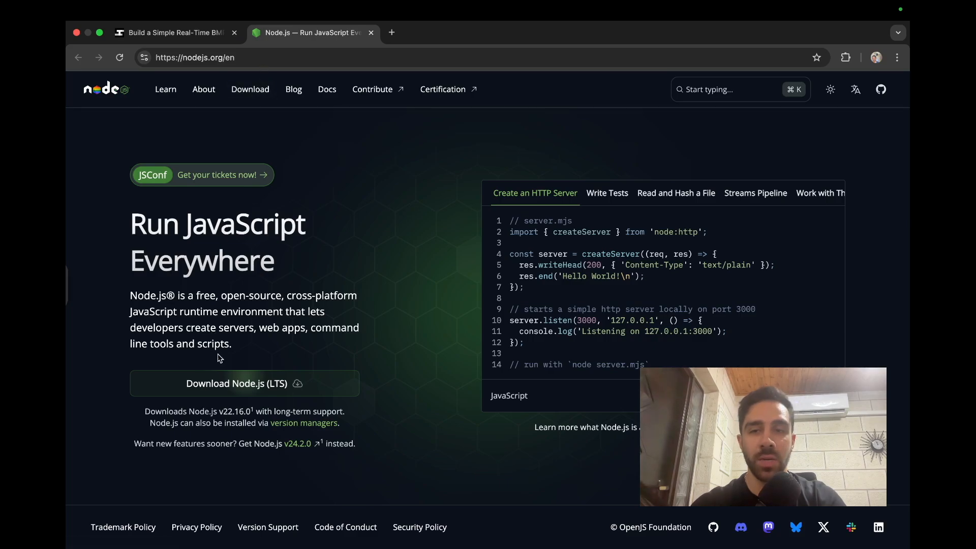
mouse_move(351, 239)
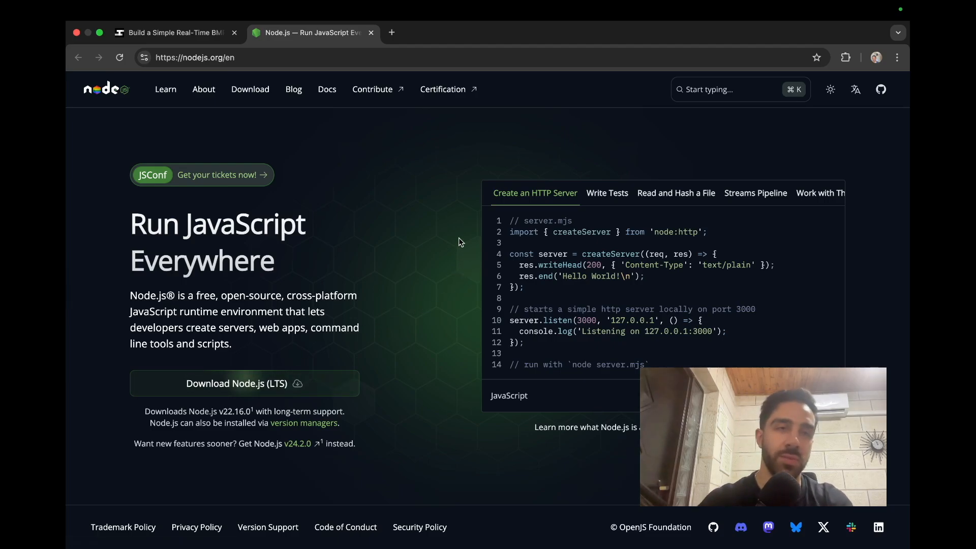
Launch Terminal from Spotlight and enlarge it to fill the screen.
key(cmd+space)
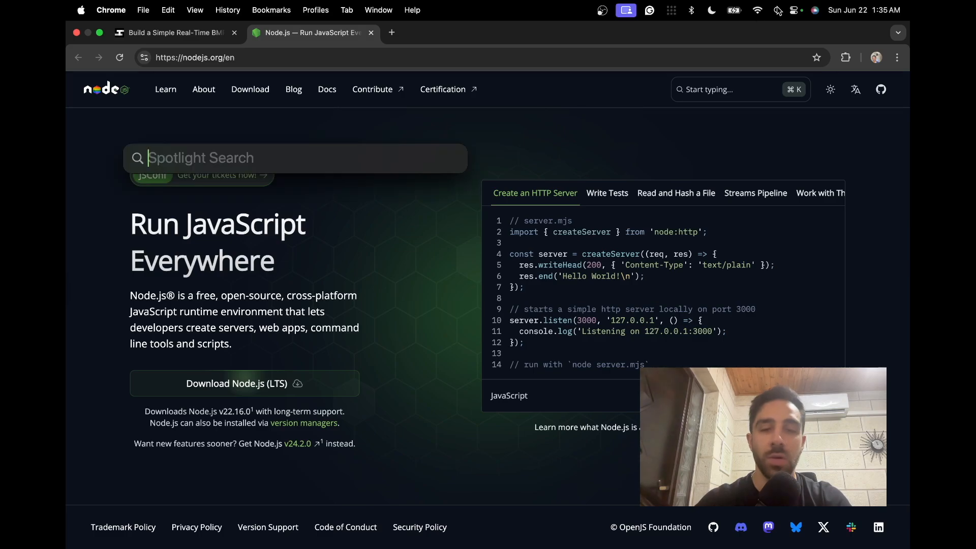
text(terminal)
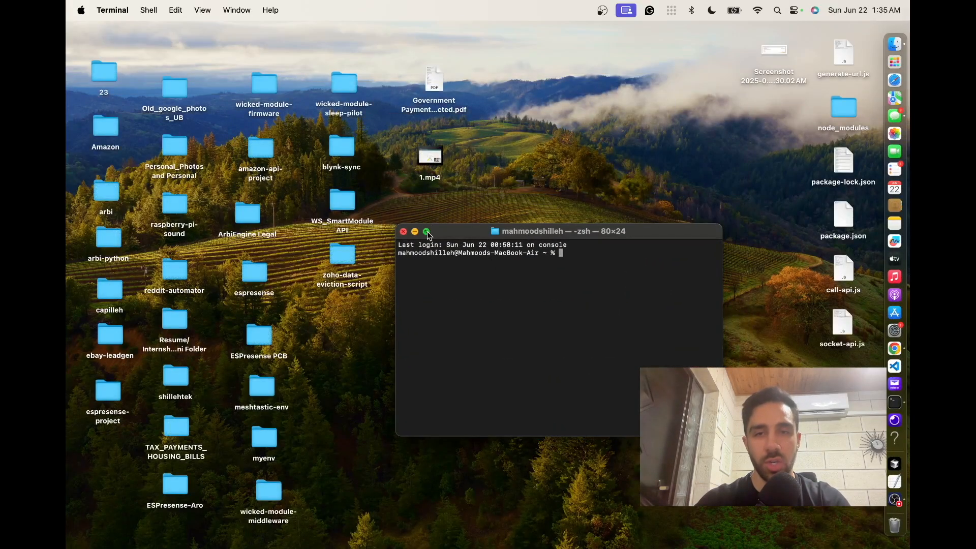
click(427, 230)
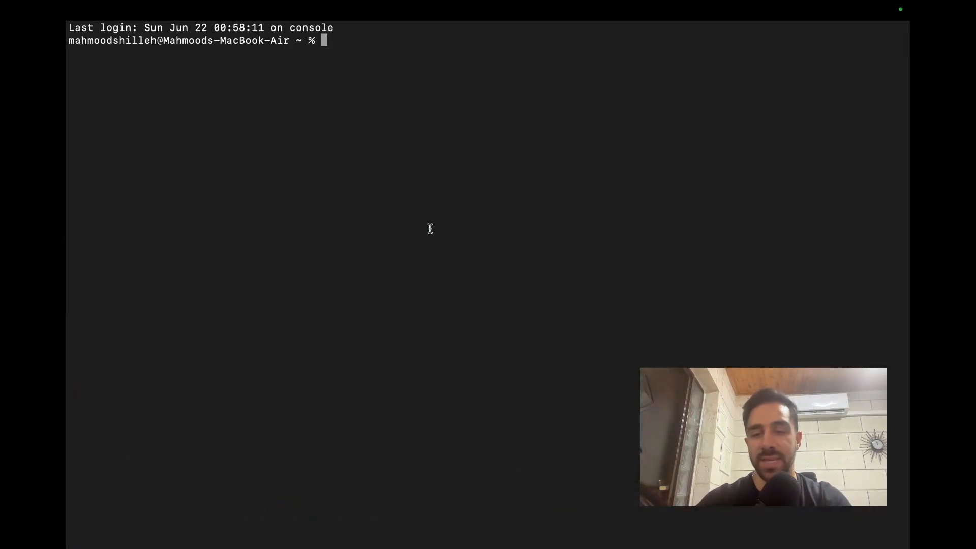
Run npm install -g --unsafe-perm node-red, then start node-red.
text(npm install -g --unsafe-perm node-red)
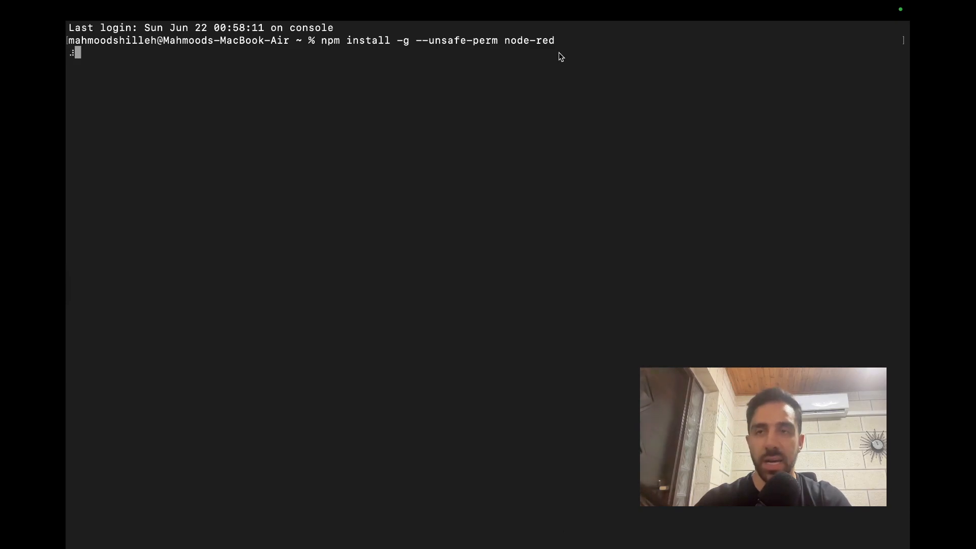
mouse_move(558, 52)
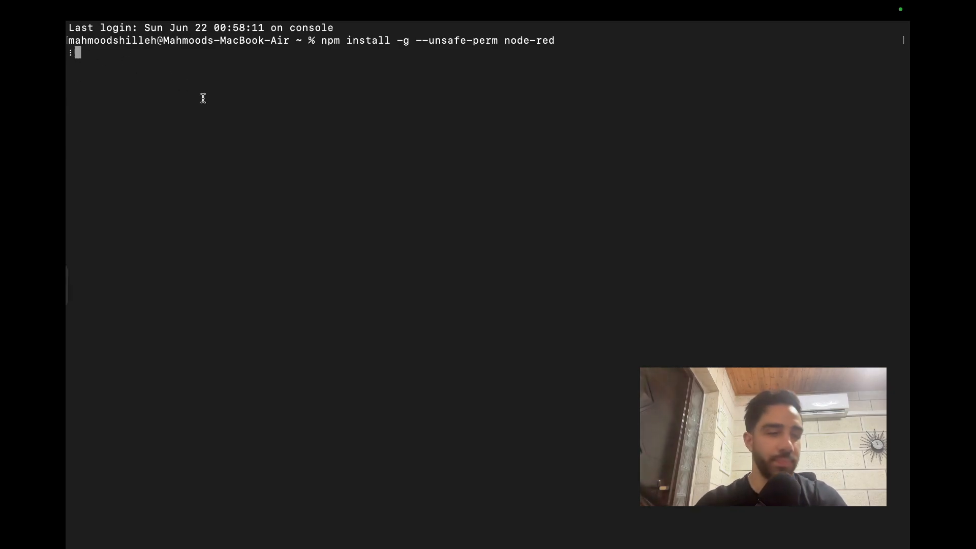
text(n)
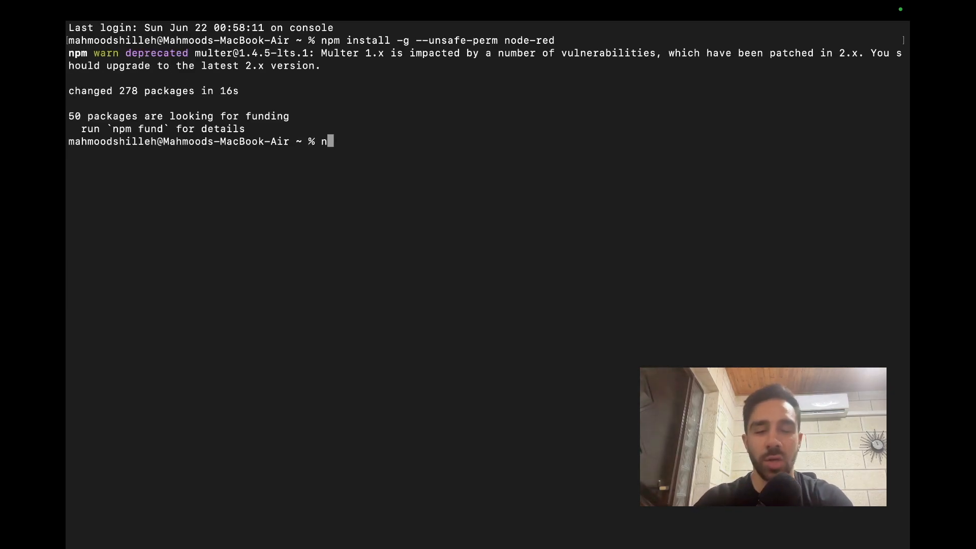
text(ode-red)
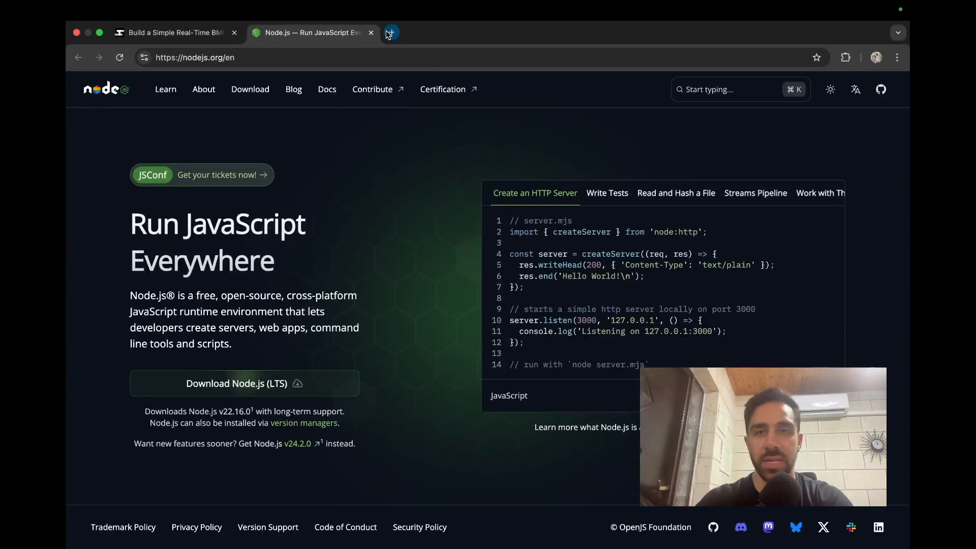
Load the Node-RED editor at localhost:1880/ in a new tab and bring up its main menu.
click(391, 33)
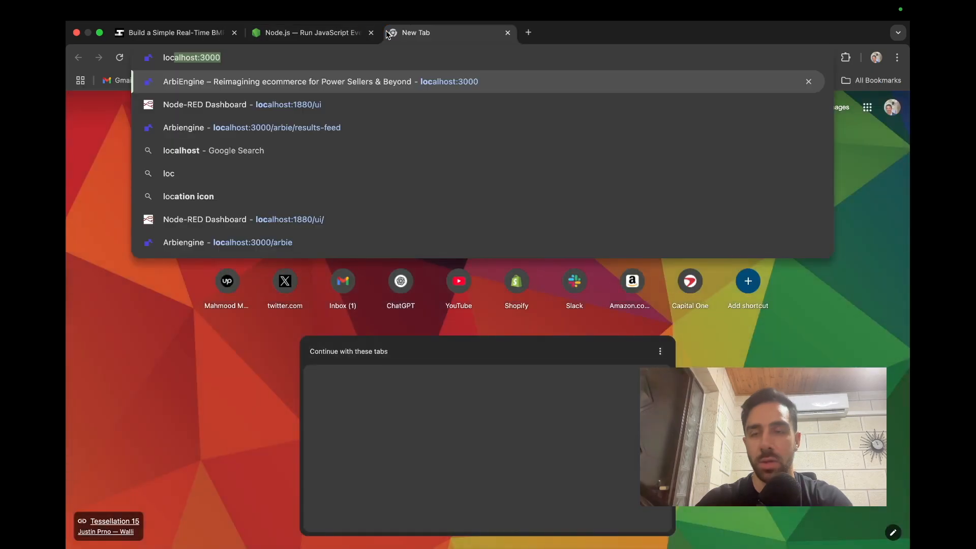
key(Backspace)
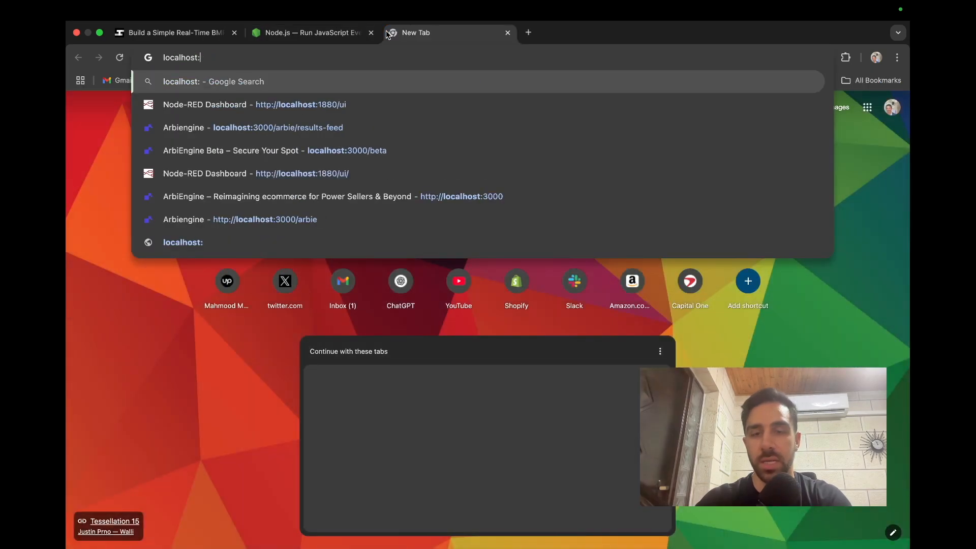
text(1880/#flow/58f27ab9b0352a65)
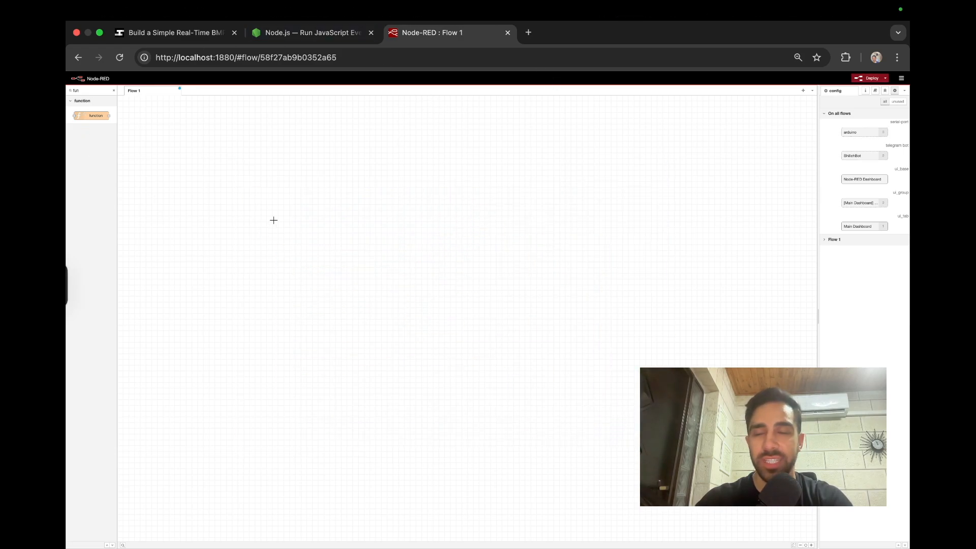
mouse_move(500, 189)
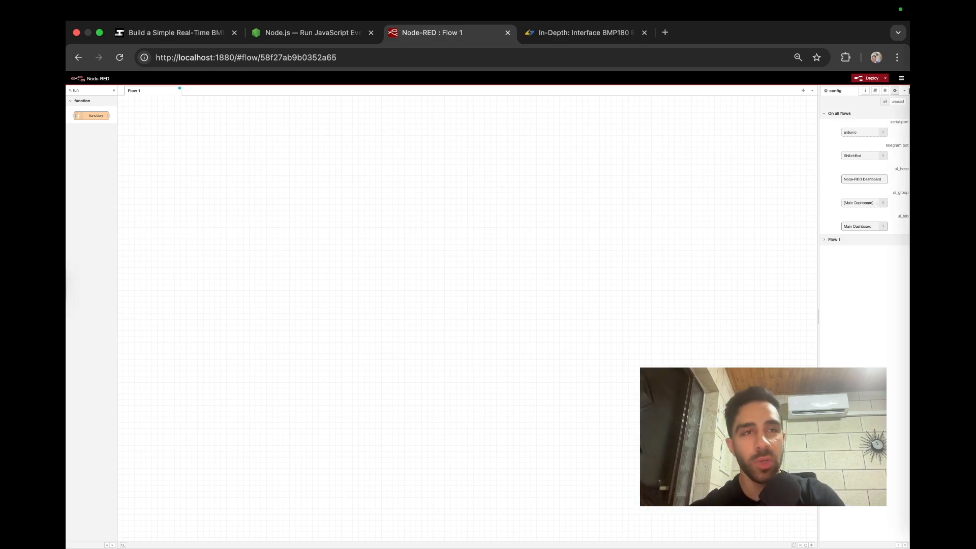
click(900, 78)
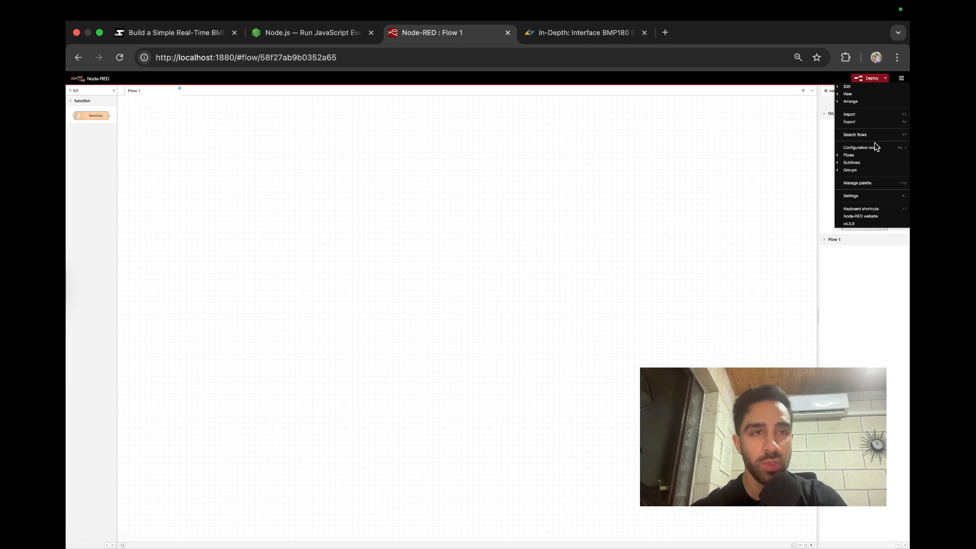
In Manage palette, search the dashboard and serialport packages, checking names against the tutorial, then close it.
click(857, 182)
text(node-red-serial)
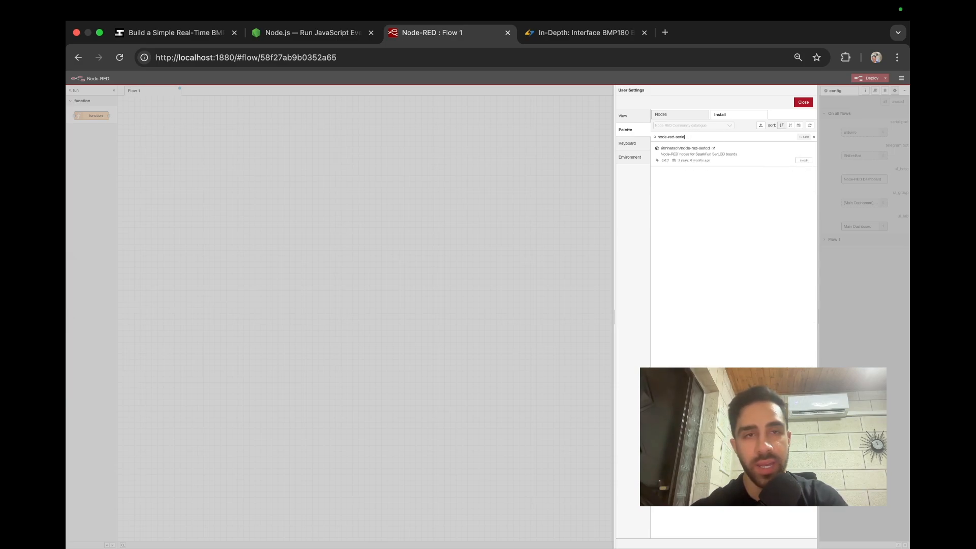
key(Backspace)
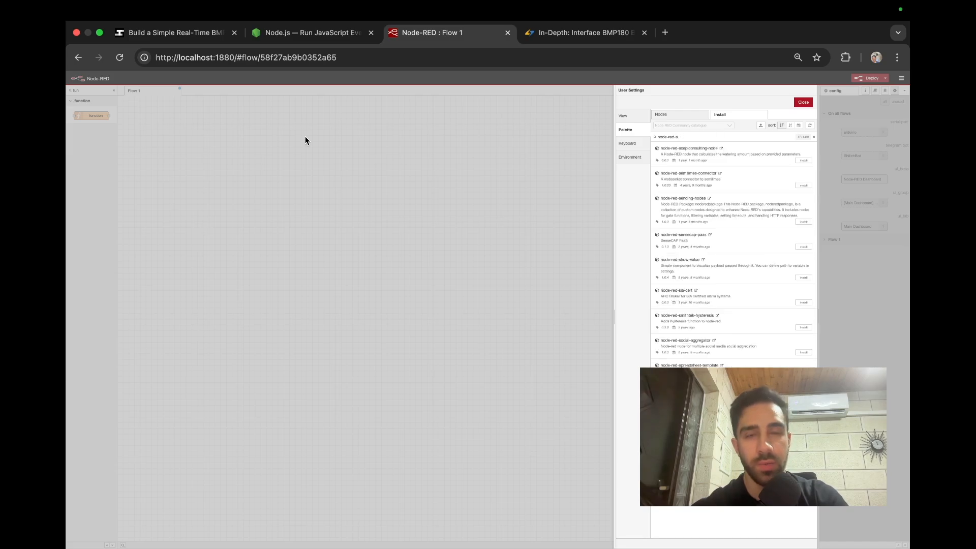
click(176, 33)
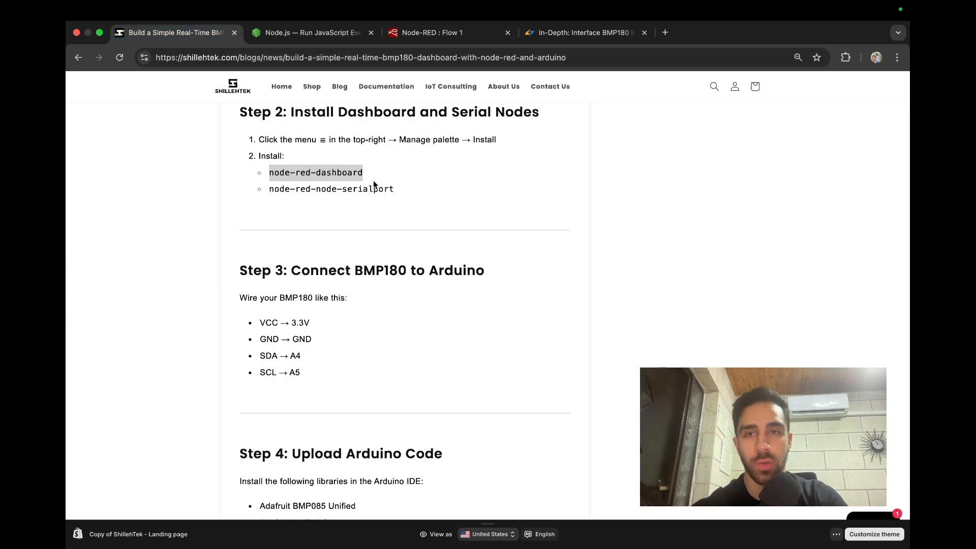
click(361, 57)
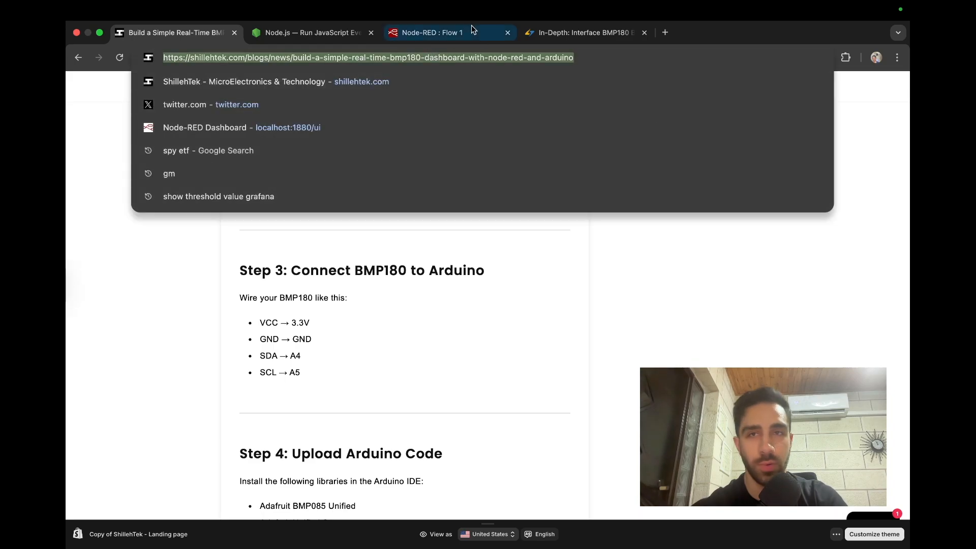
click(431, 33)
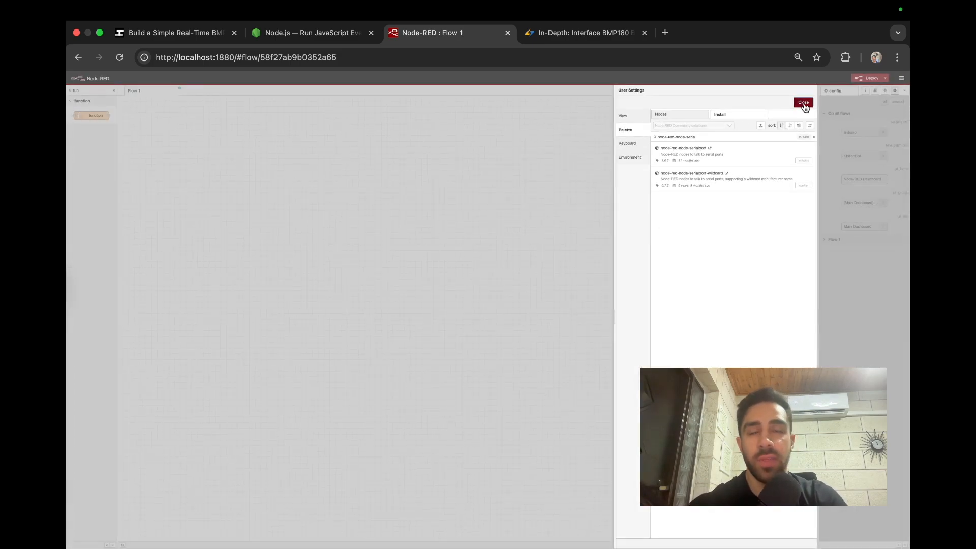
click(803, 102)
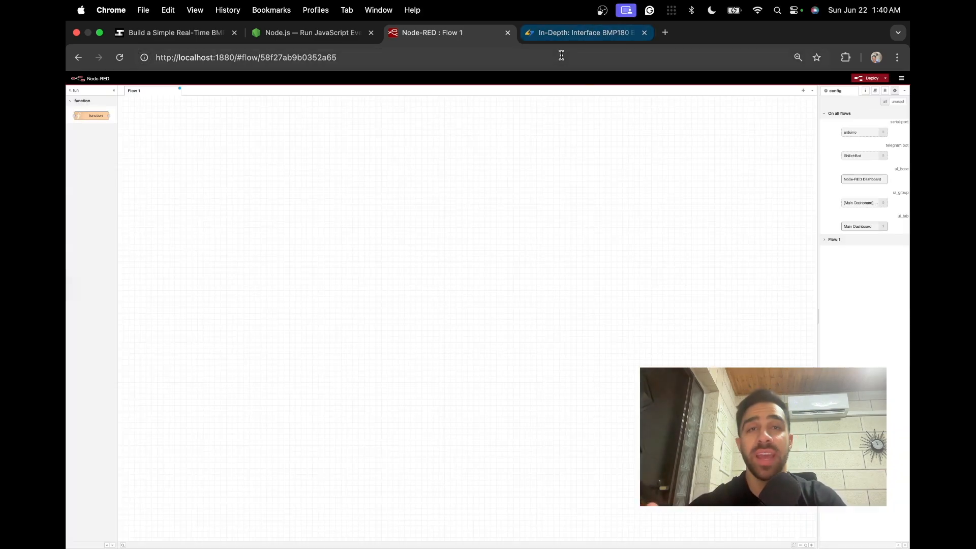
mouse_move(585, 32)
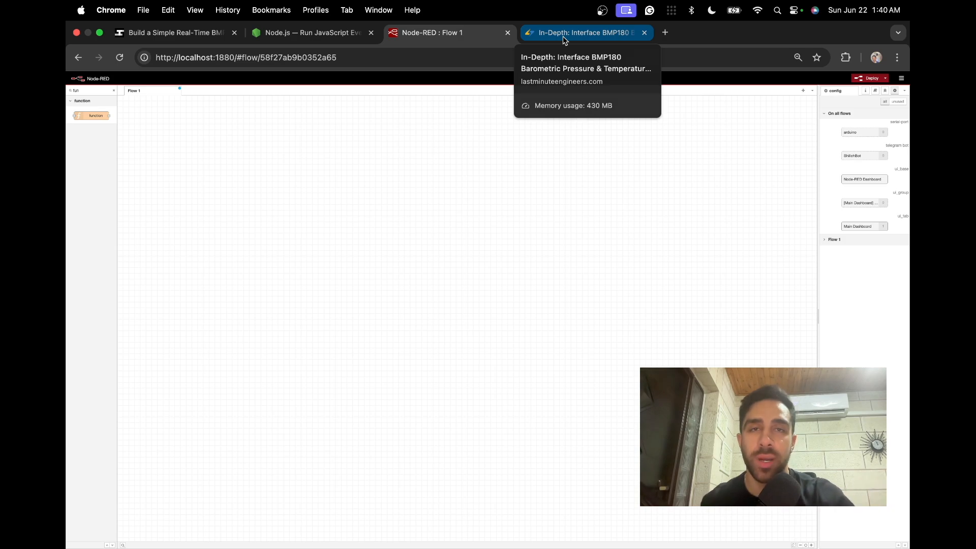
click(581, 32)
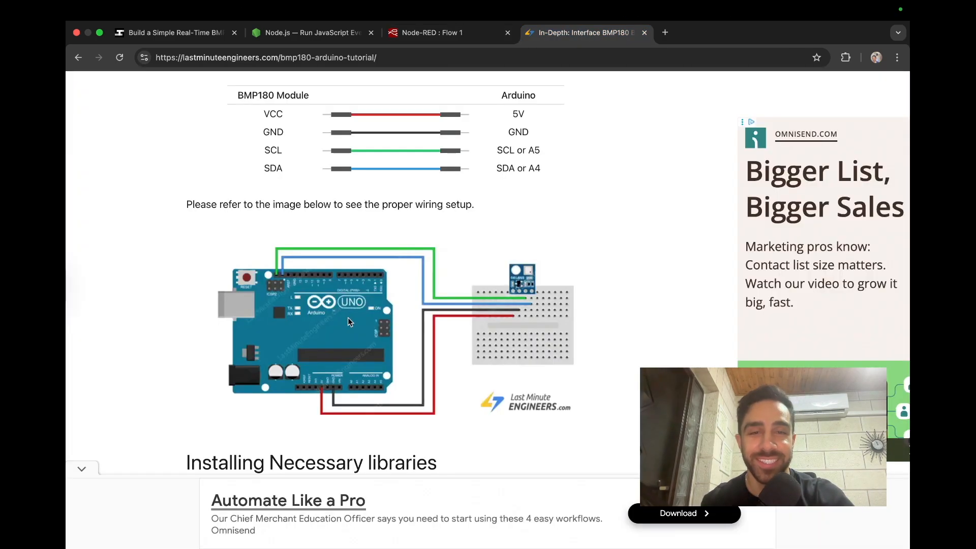
scroll(down, 3)
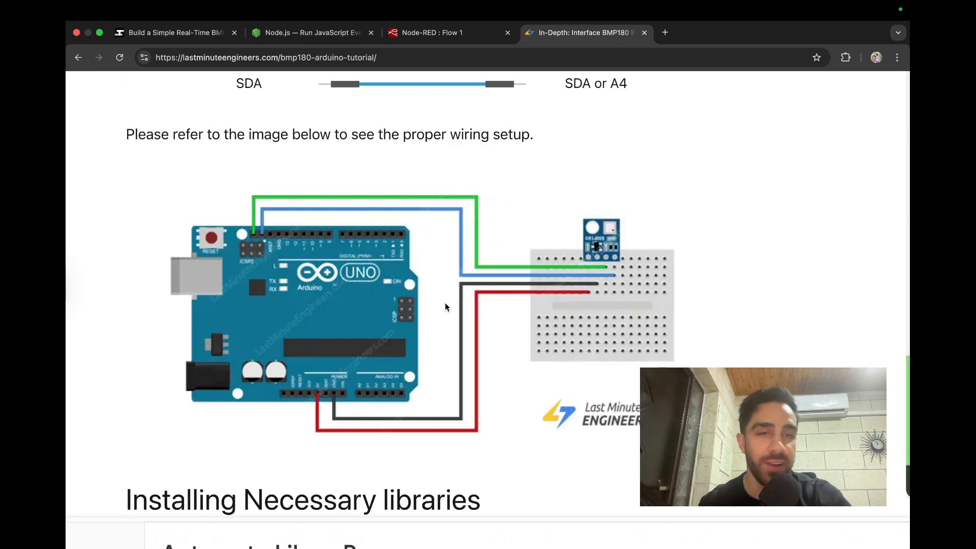
mouse_move(586, 317)
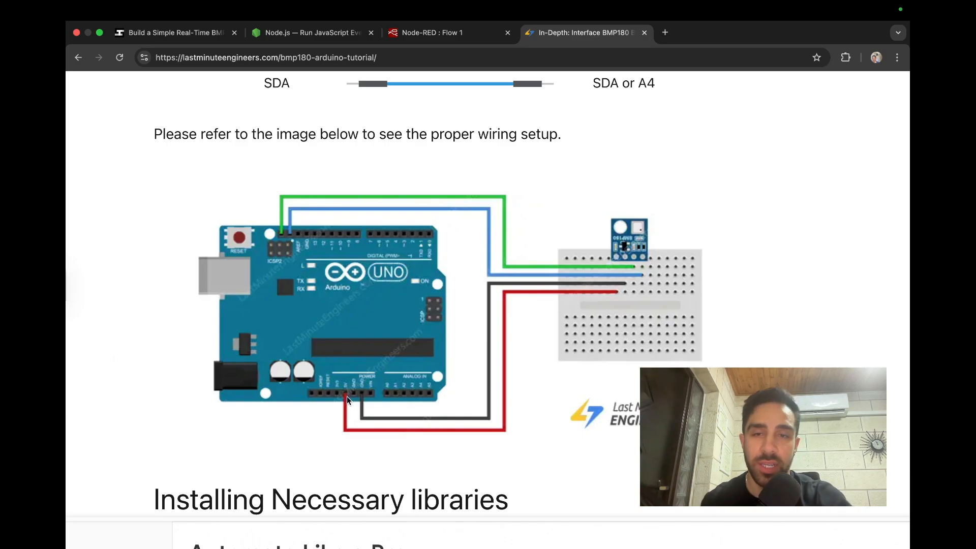
scroll(down, 3)
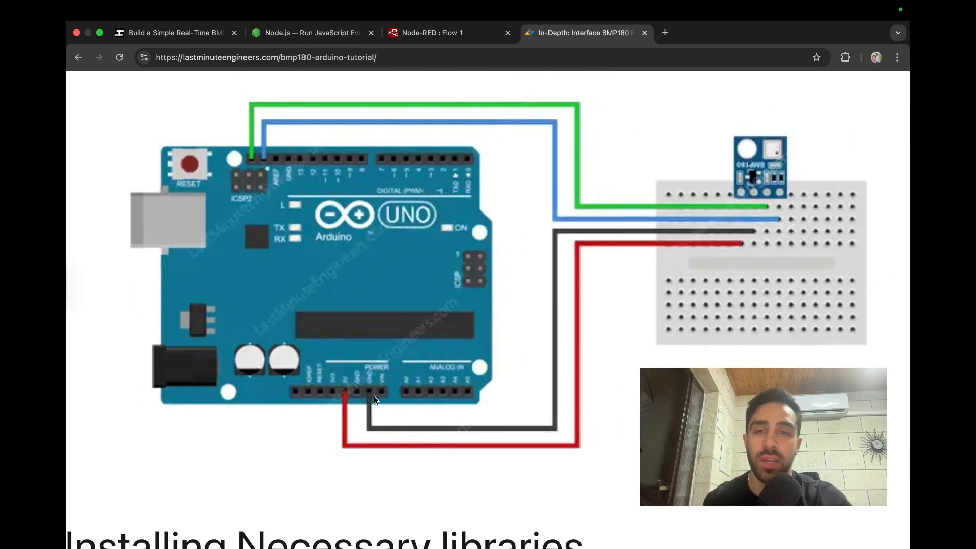
mouse_move(766, 214)
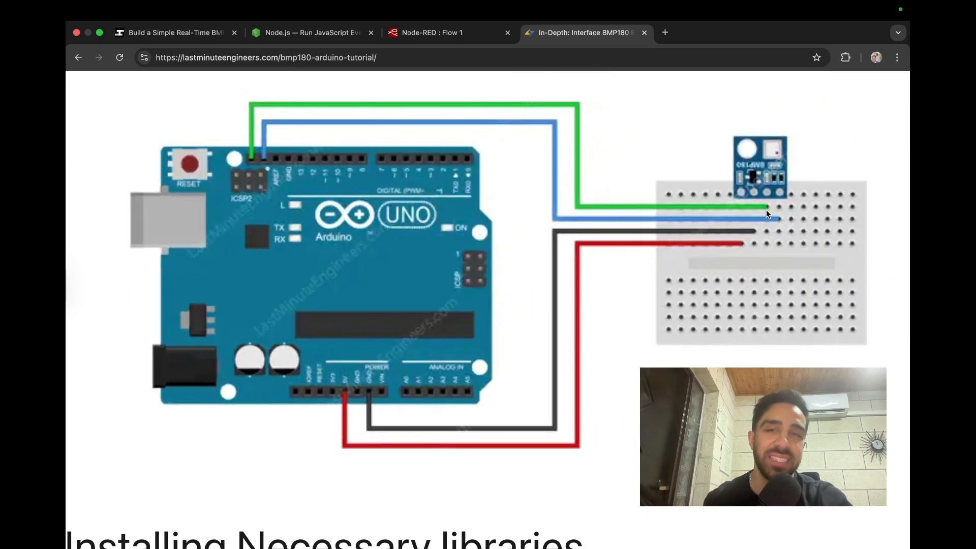
mouse_move(777, 221)
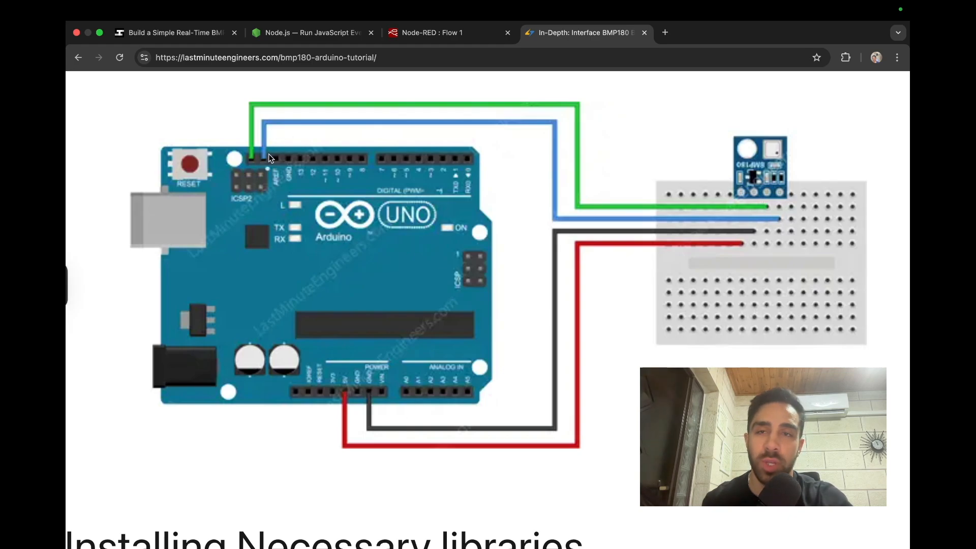
mouse_move(265, 132)
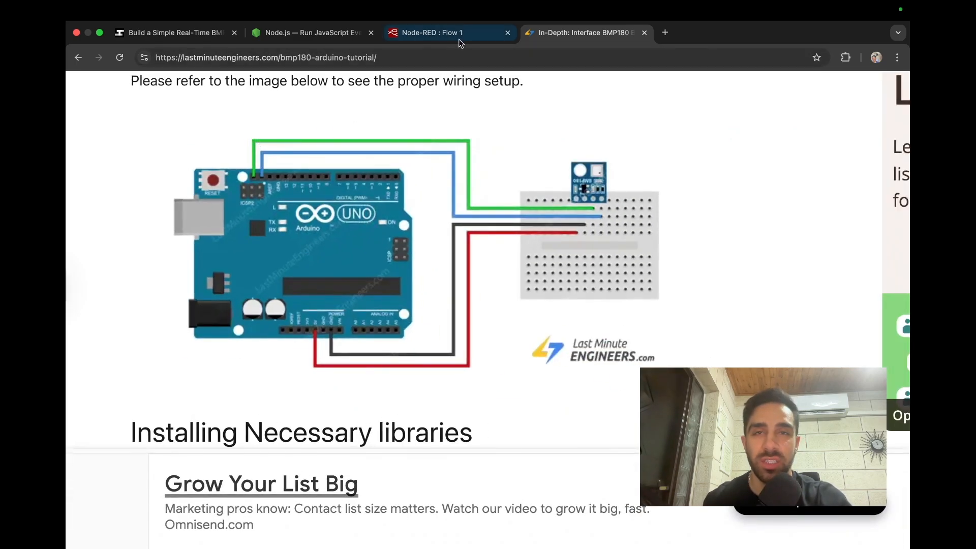
click(429, 32)
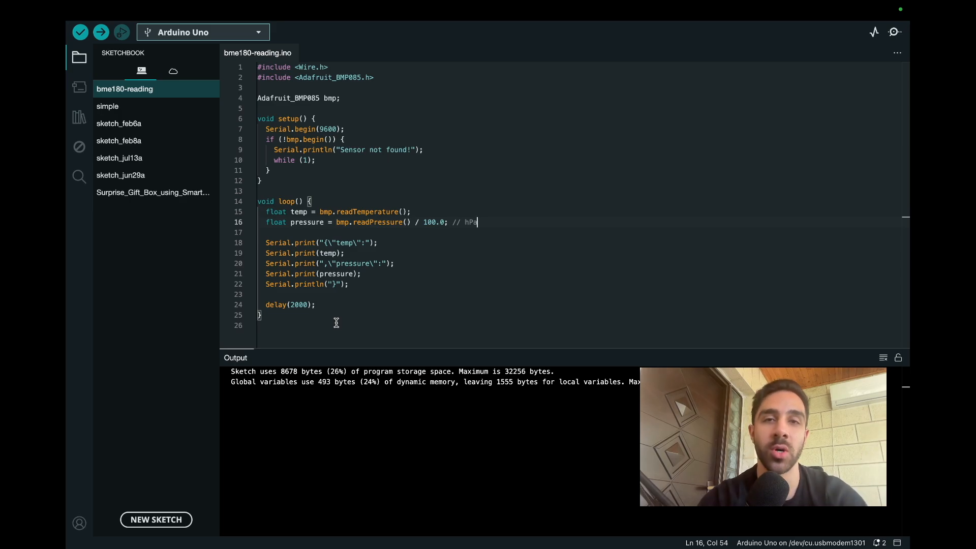
mouse_move(360, 224)
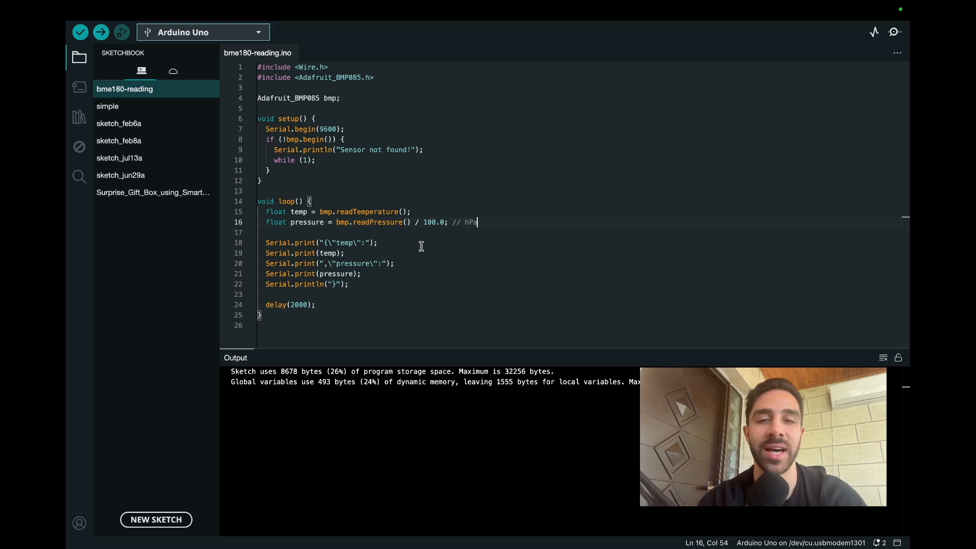
mouse_move(301, 332)
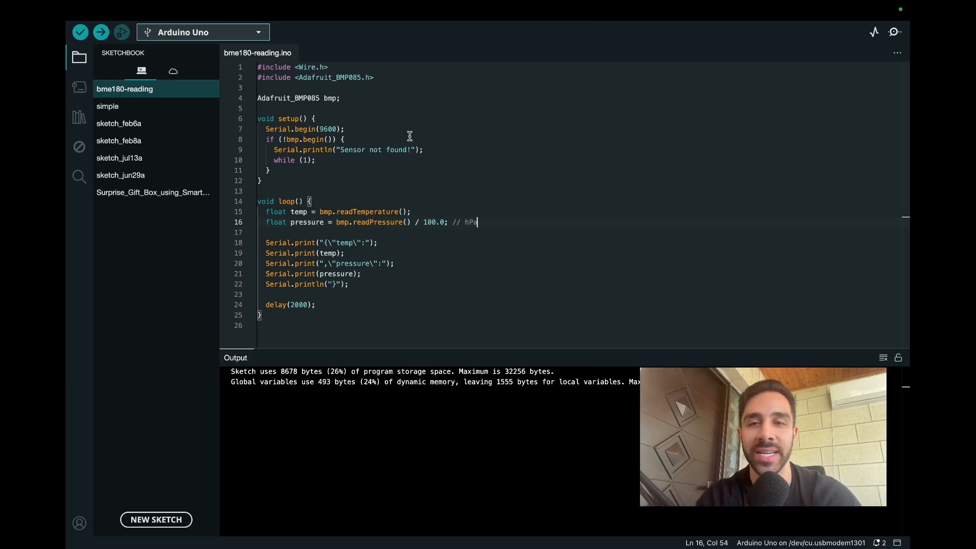
mouse_move(448, 265)
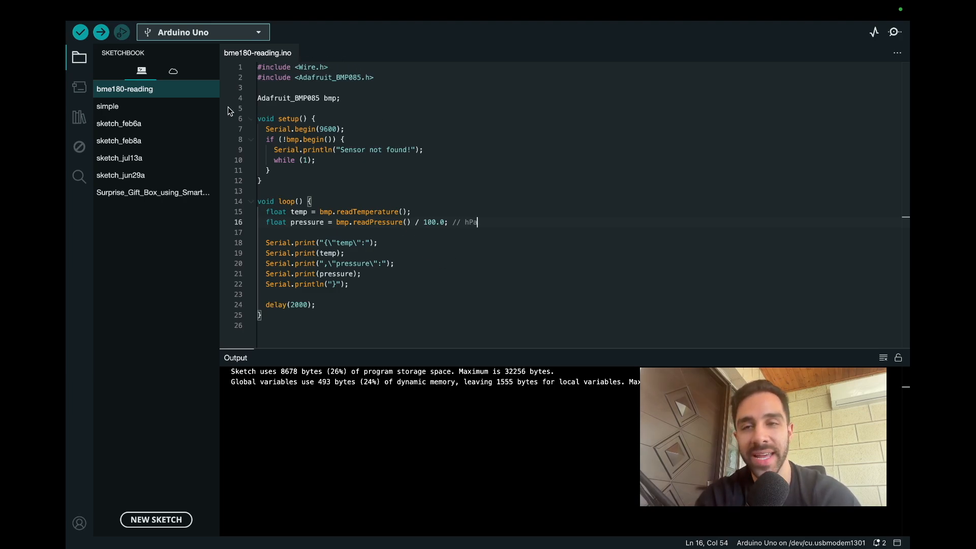
mouse_move(78, 117)
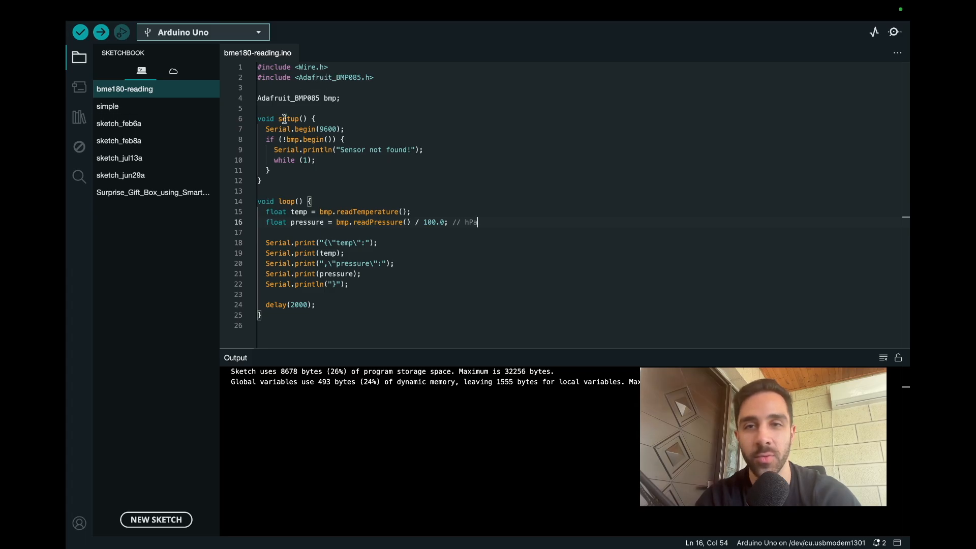
Check in Library Manager that the Adafruit BMP085 library is installed for the Arduino Uno.
click(79, 118)
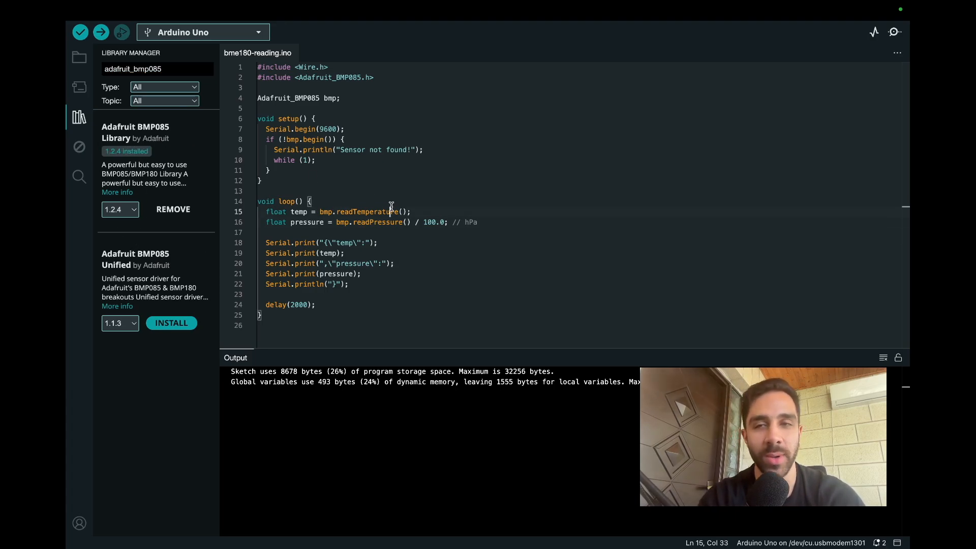
double_click(365, 211)
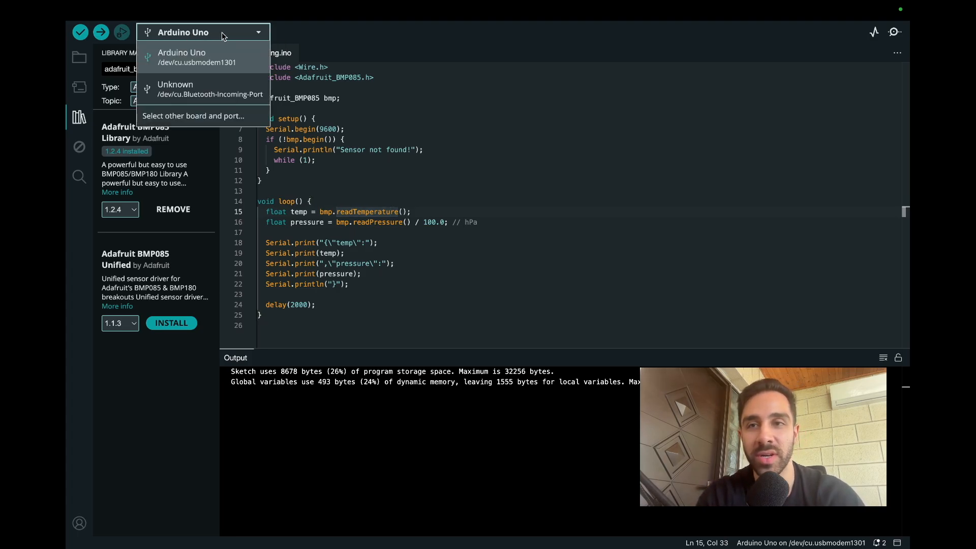
mouse_move(304, 51)
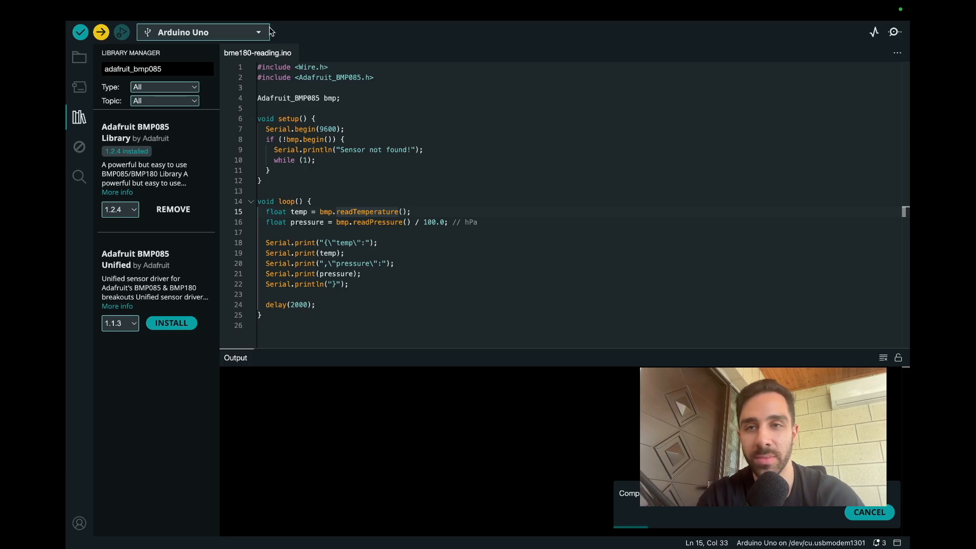
Bring up the Serial Monitor from Tools to view the live JSON temperature and pressure lines.
click(246, 10)
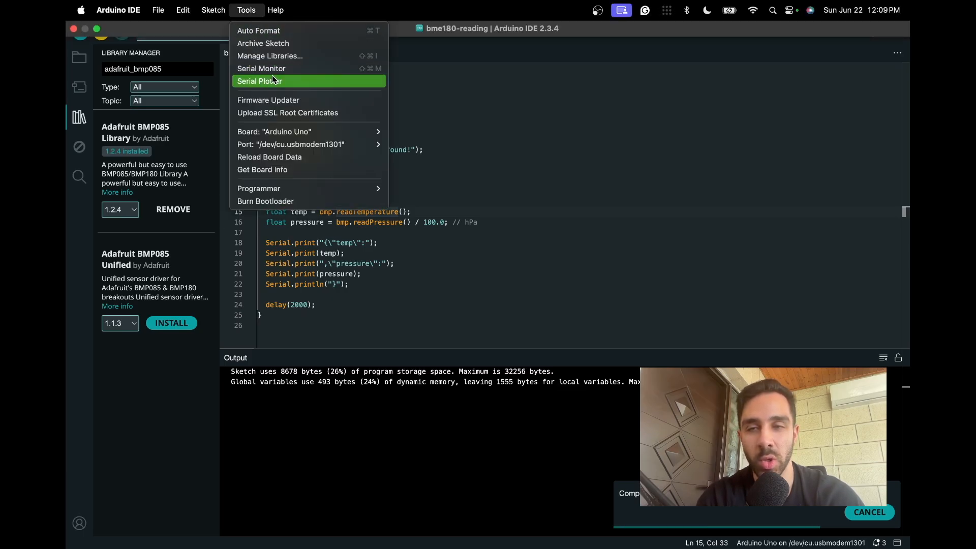
click(261, 68)
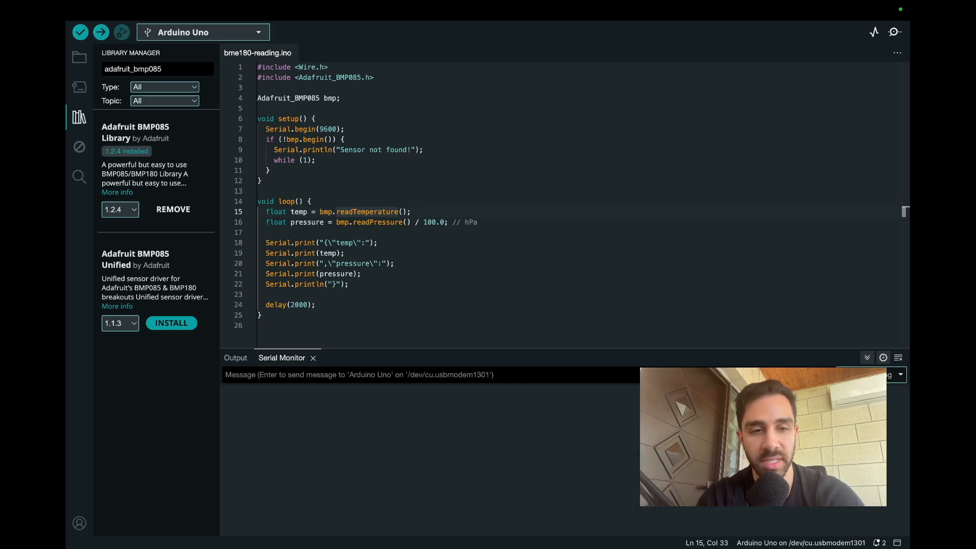
mouse_move(525, 419)
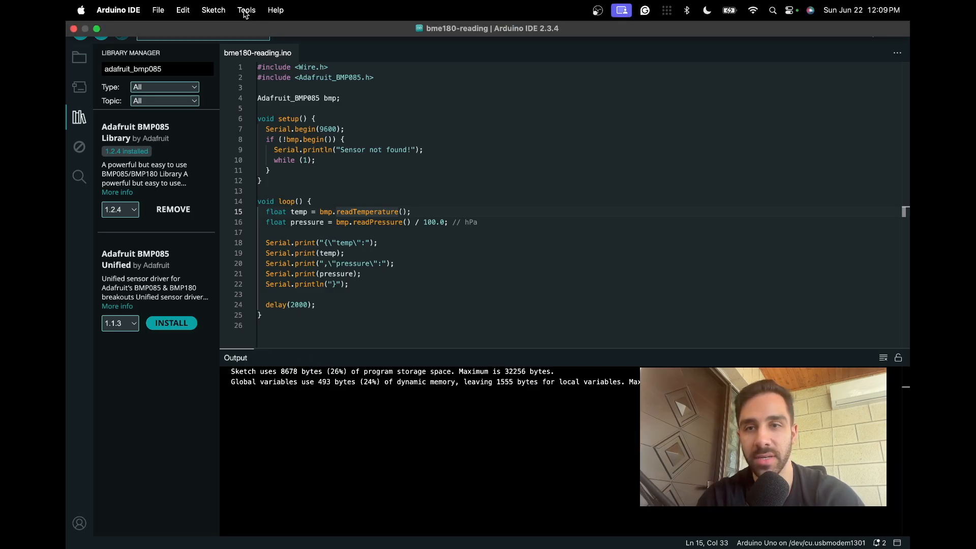
click(894, 31)
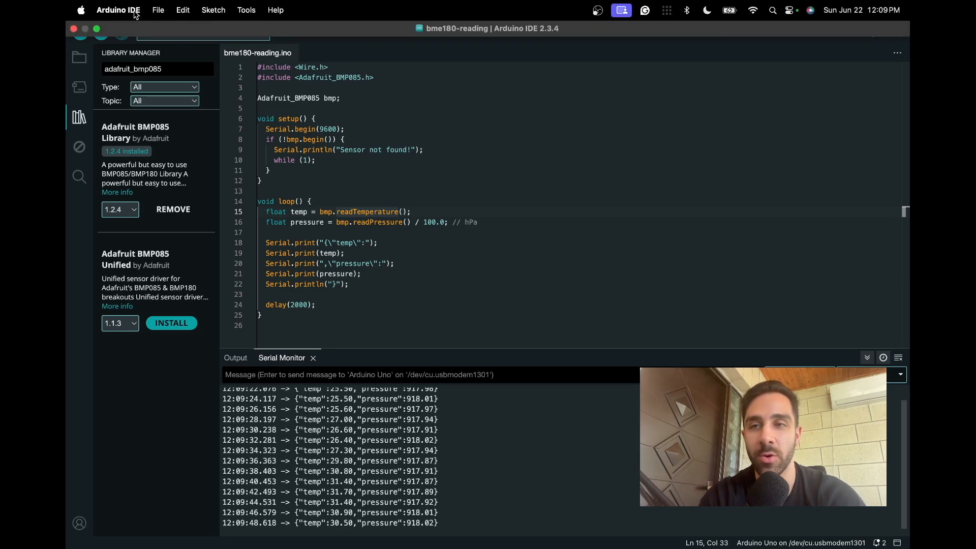
click(118, 10)
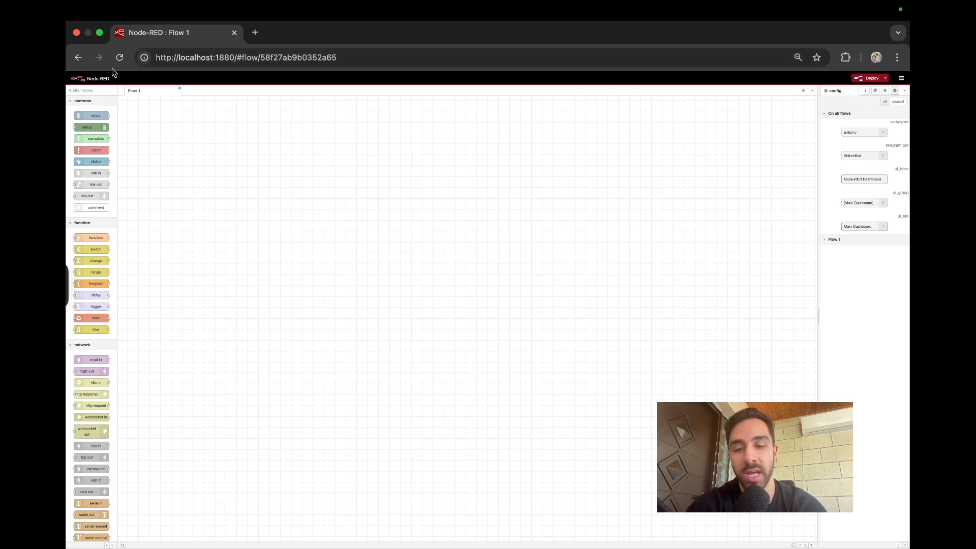
Place a serial input node and a json parser node on Flow 1 from the palette search.
text(ser)
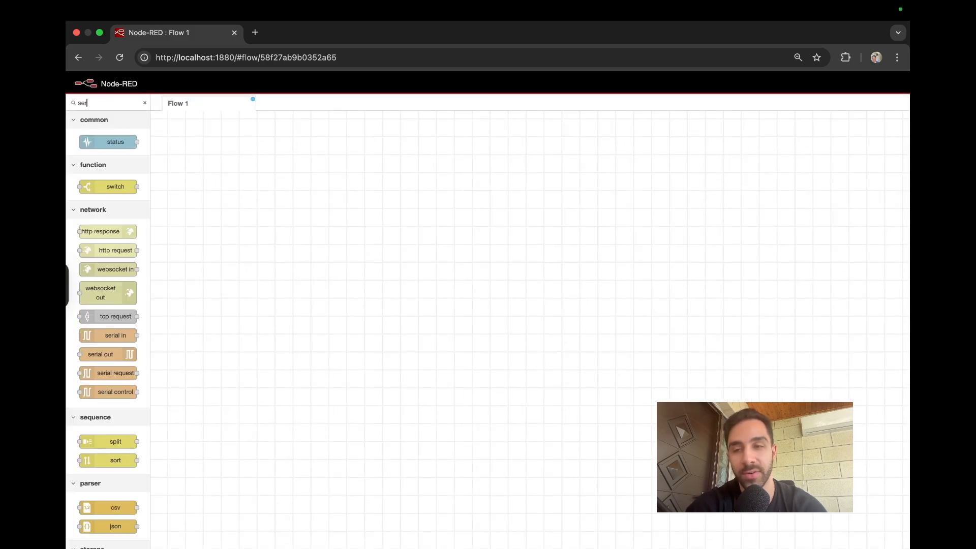
drag(115, 335, 367, 287)
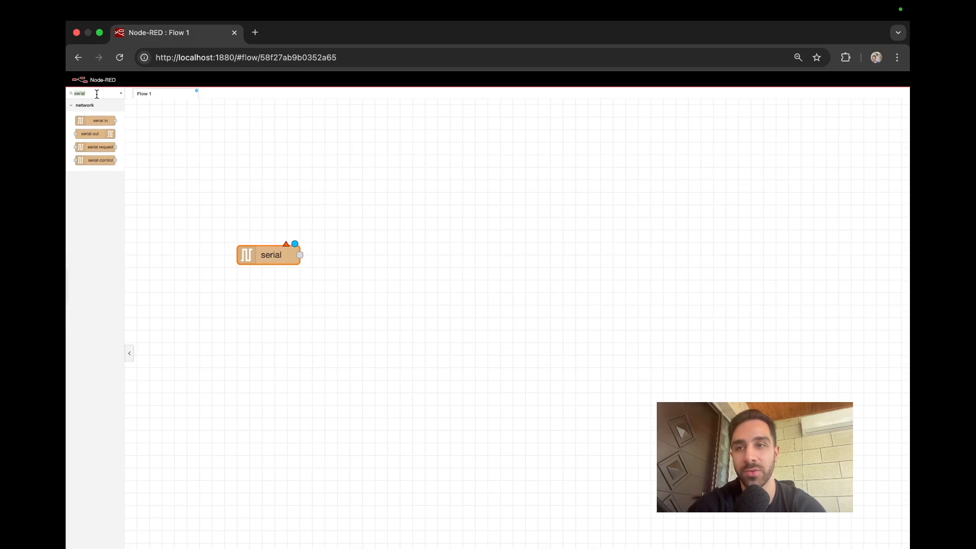
text(json)
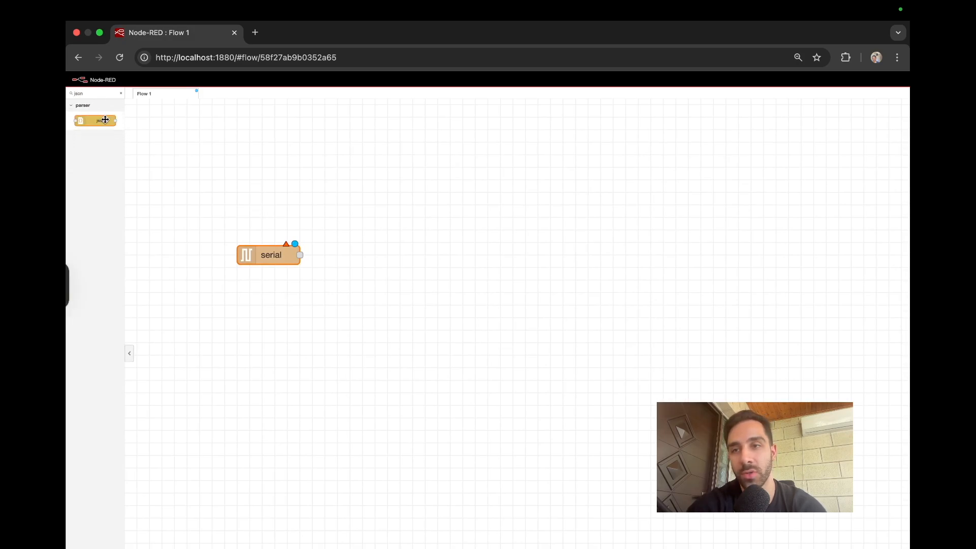
drag(95, 120, 406, 226)
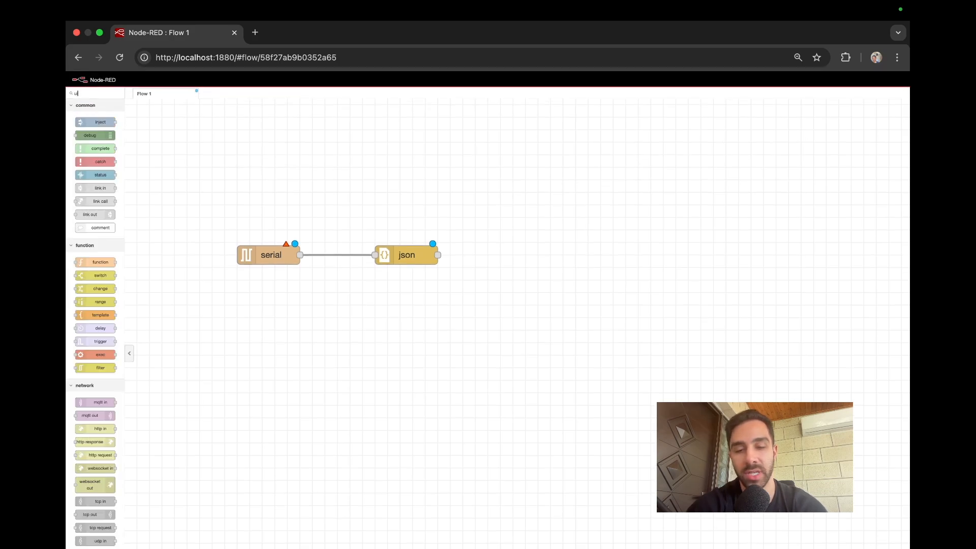
Add a ui_gauge node, position it and wire the json node into it.
text(ui_ga)
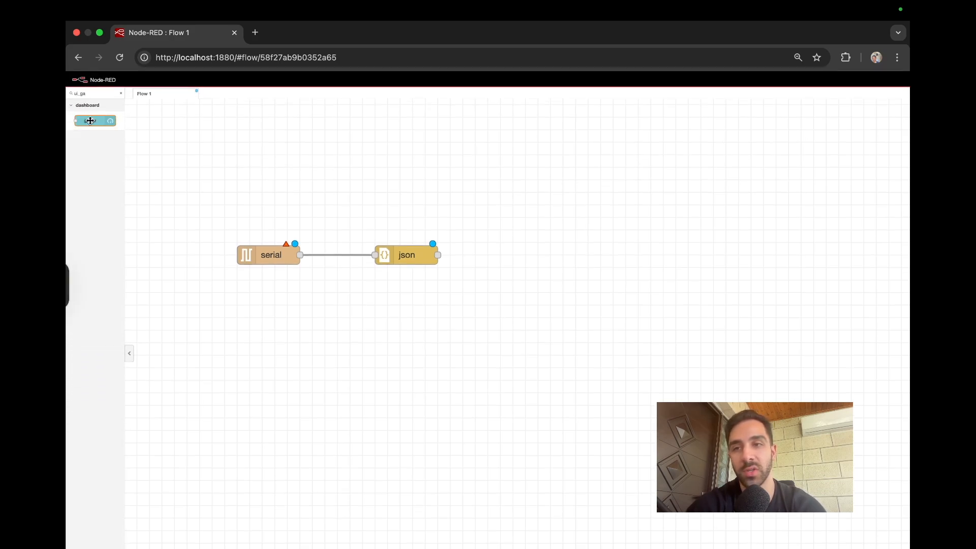
drag(95, 120, 564, 151)
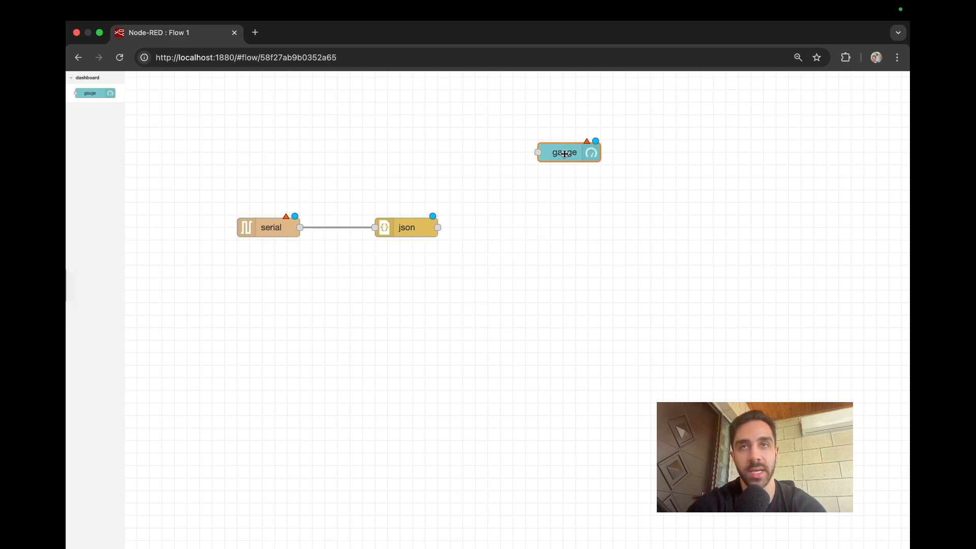
drag(564, 152, 578, 165)
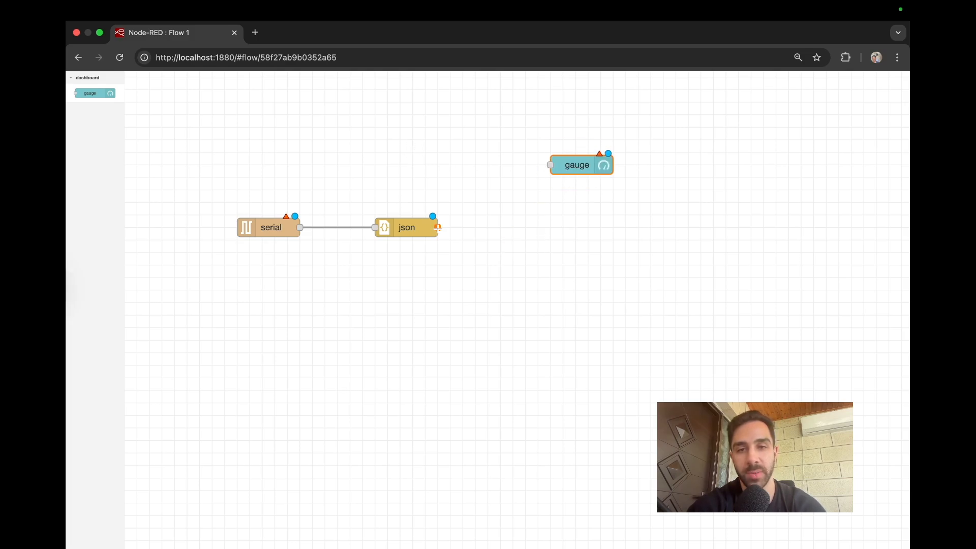
drag(438, 227, 550, 165)
text(f)
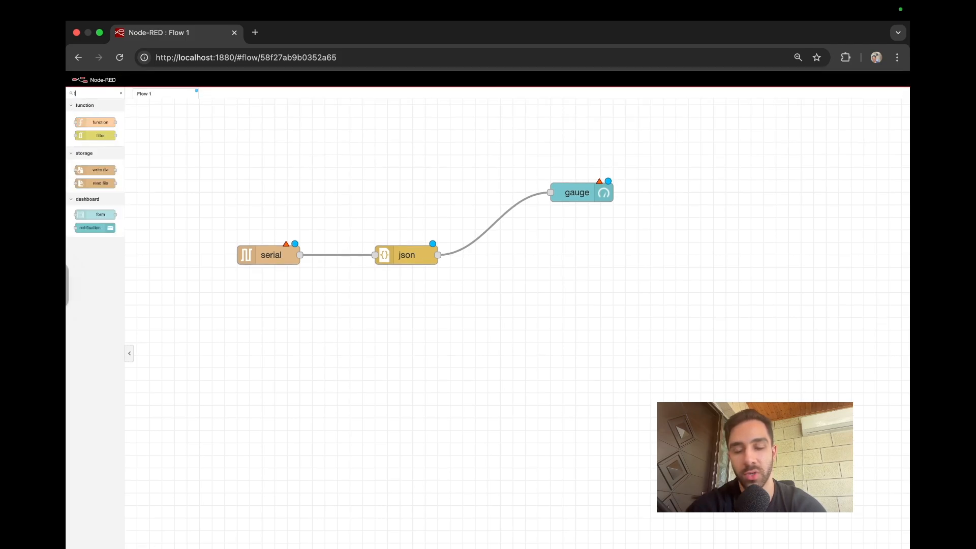
Add ui_chart and function nodes and wire the json node into function 1.
text(ui_char)
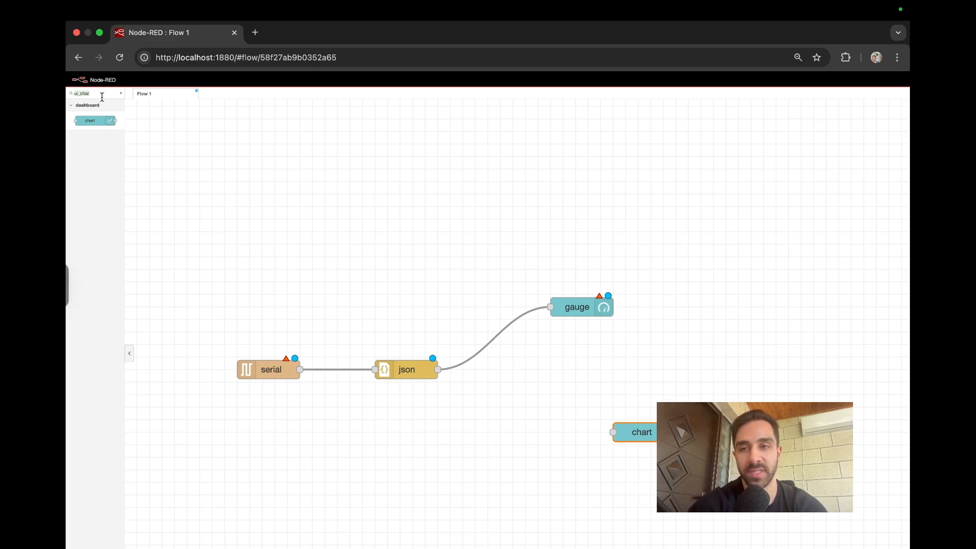
text(function)
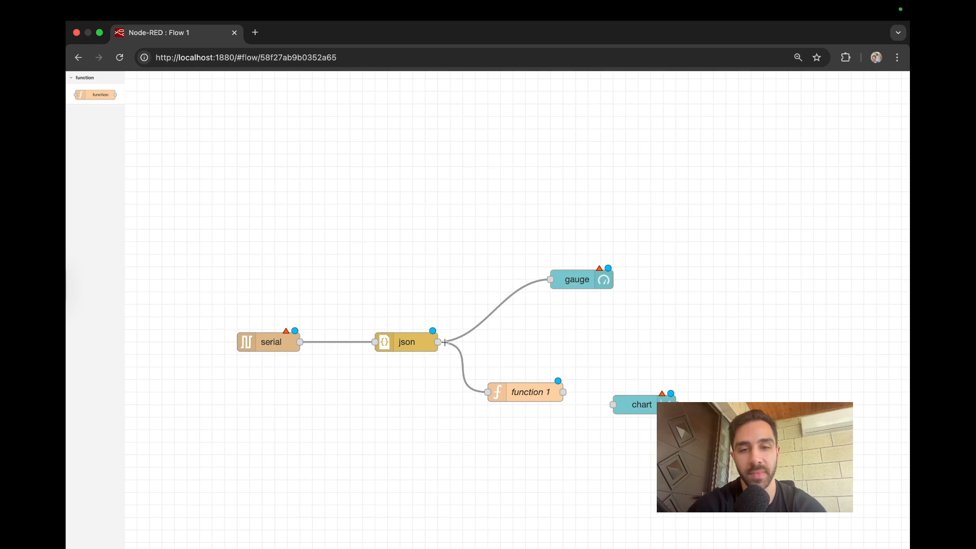
drag(563, 392, 612, 405)
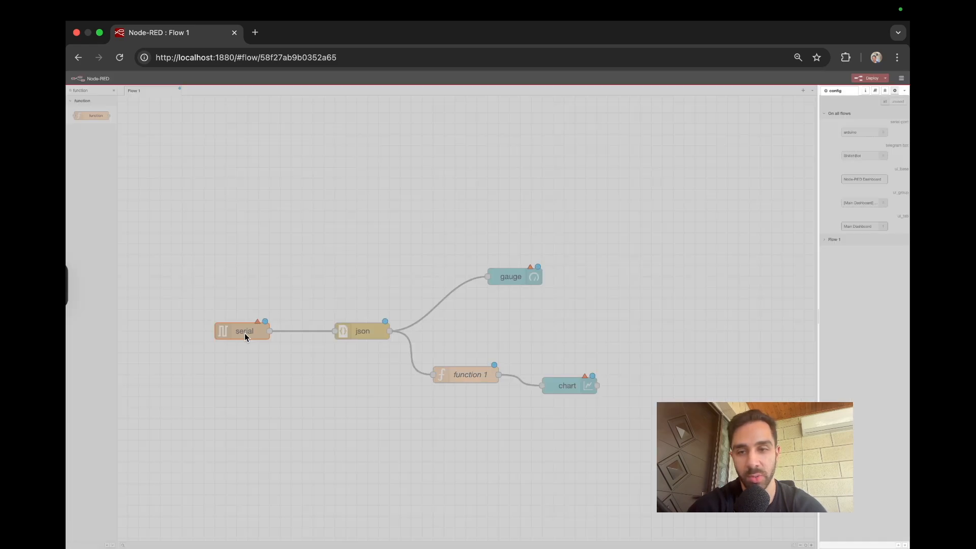
Inspect the serial node's port configuration and available ports without adding a new one.
double_click(243, 331)
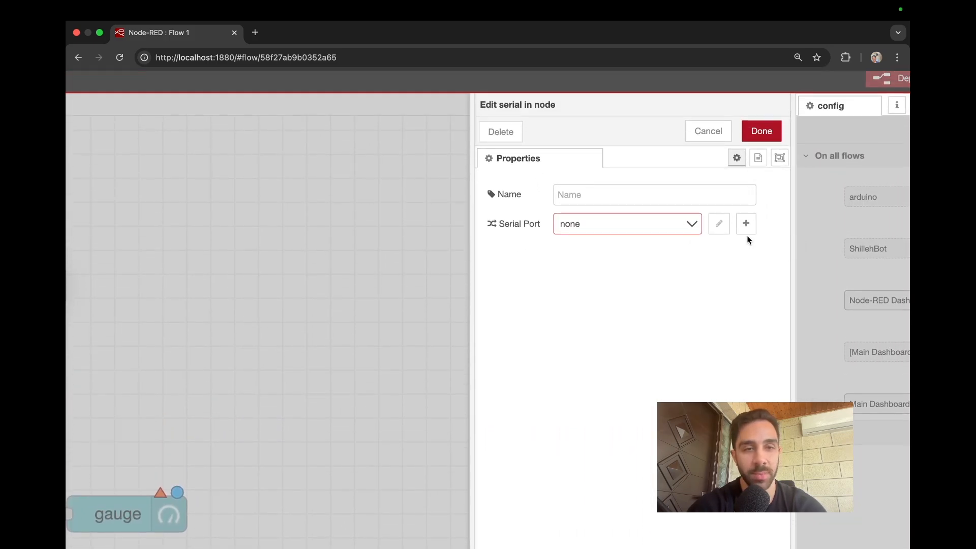
click(708, 131)
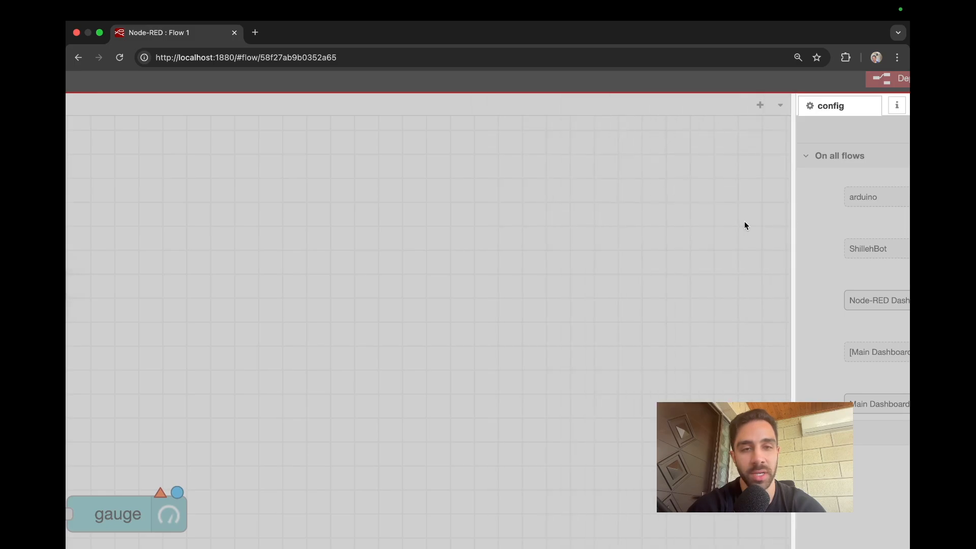
click(757, 223)
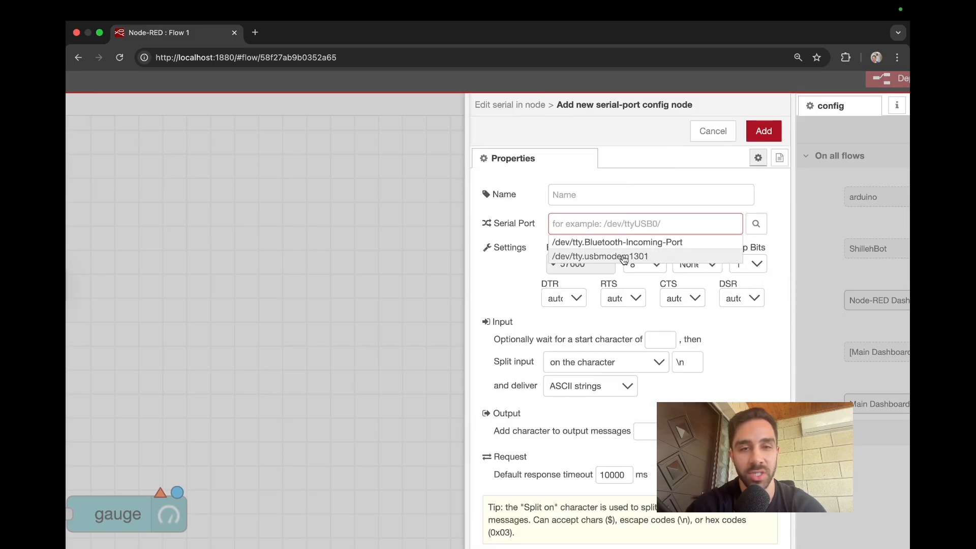
click(573, 263)
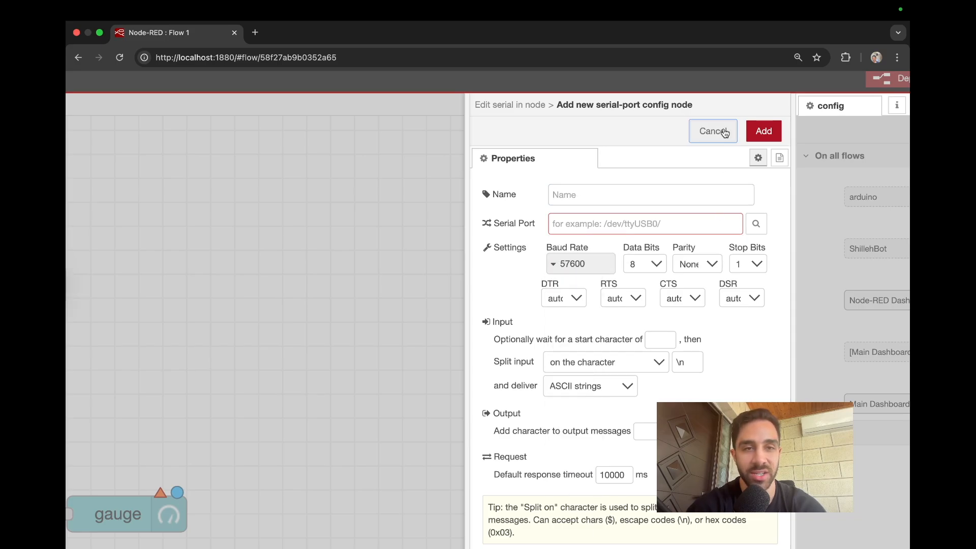
click(712, 131)
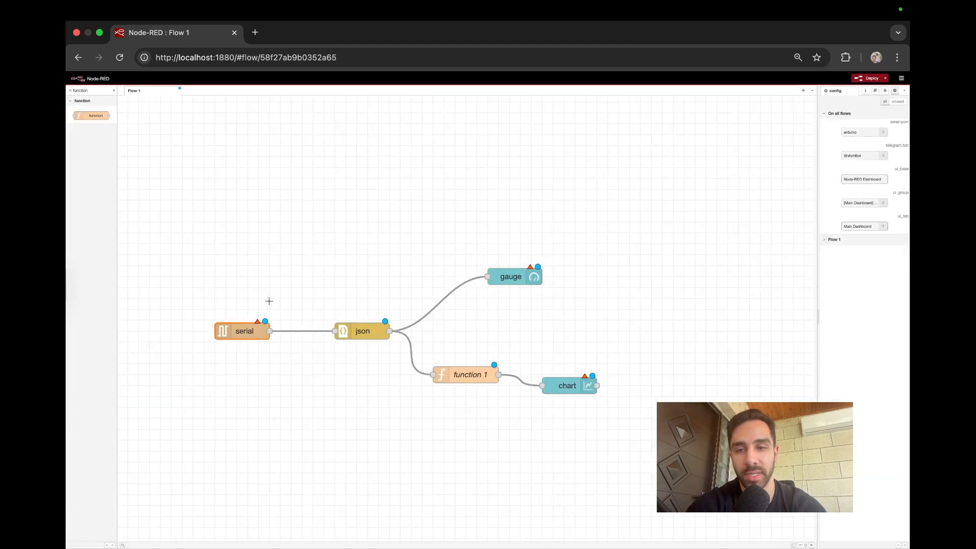
Name the serial input node BMP180 IN on the arduino port, leaving the json node on msg.payload.
double_click(243, 331)
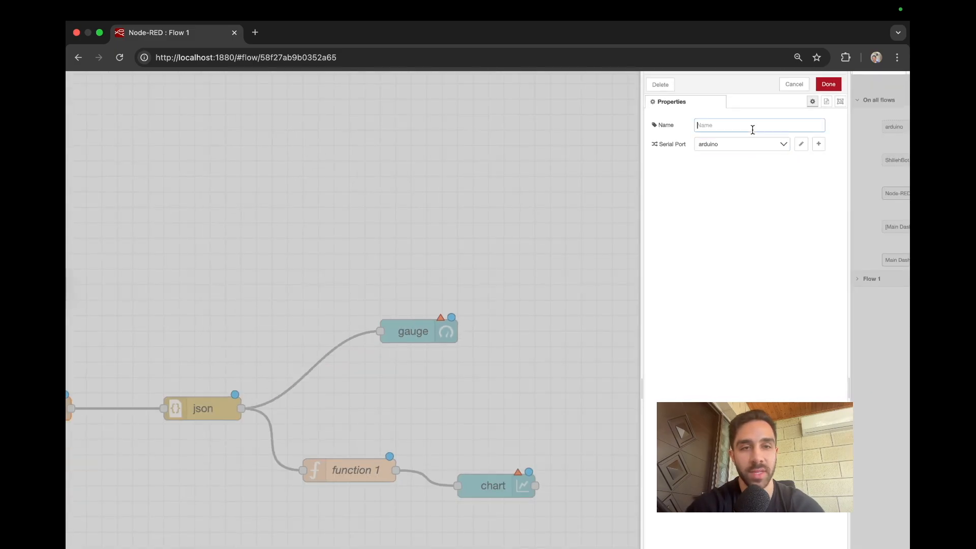
text(BMP180 IN)
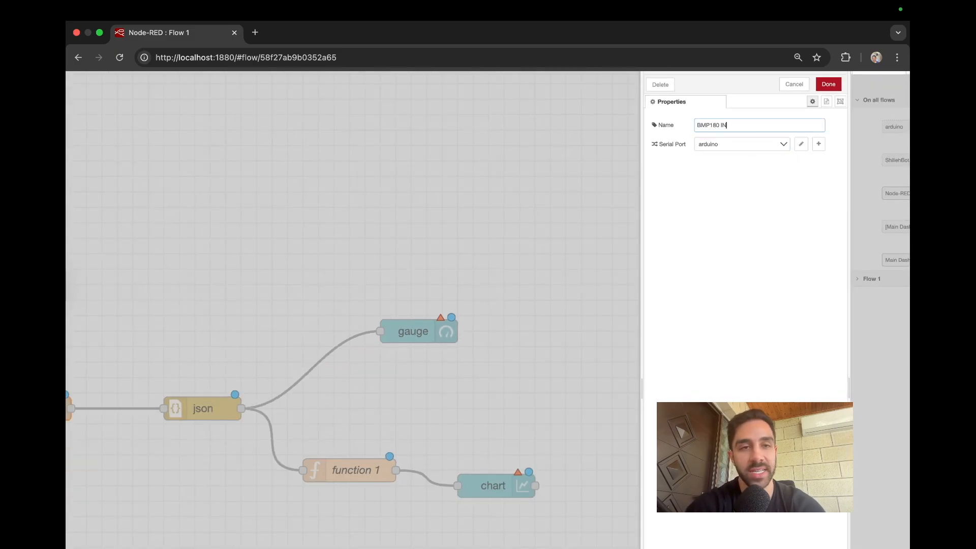
click(827, 84)
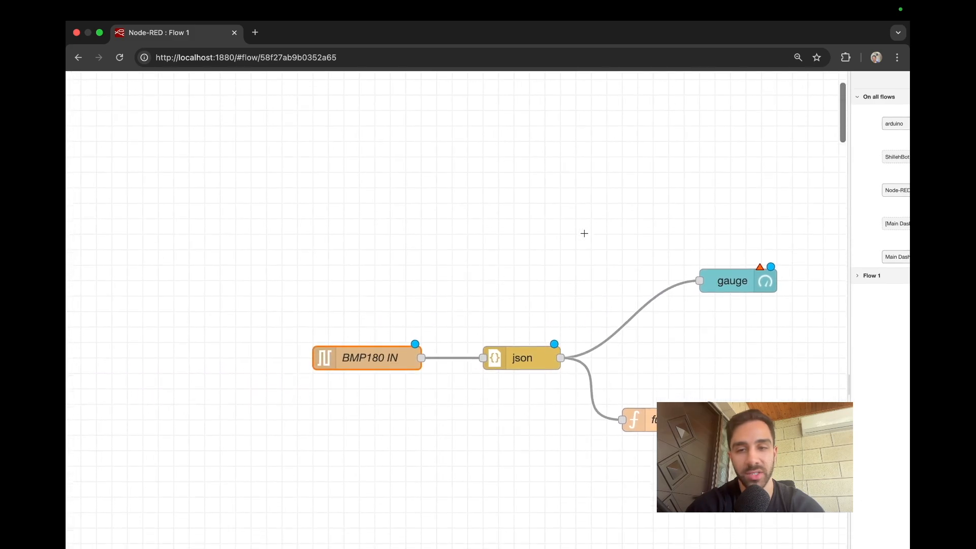
double_click(521, 357)
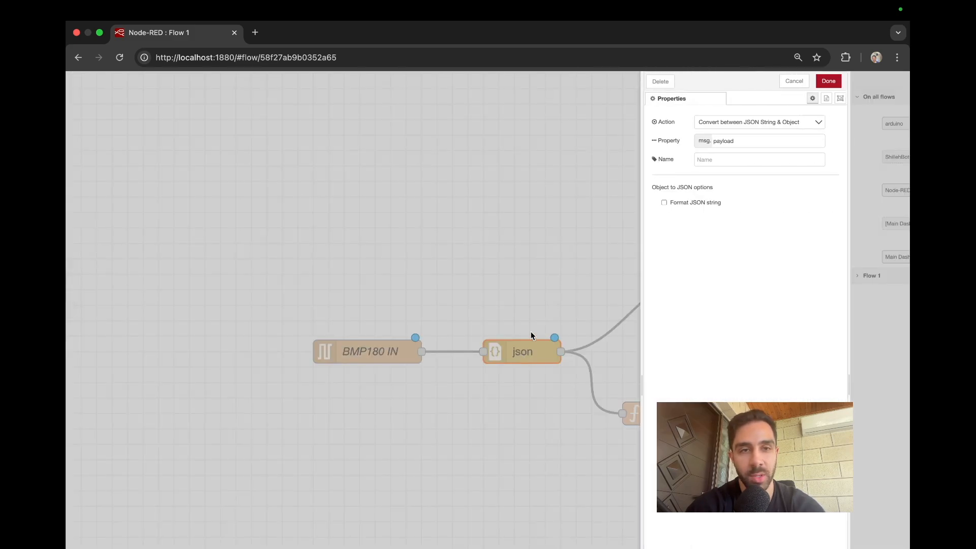
click(733, 140)
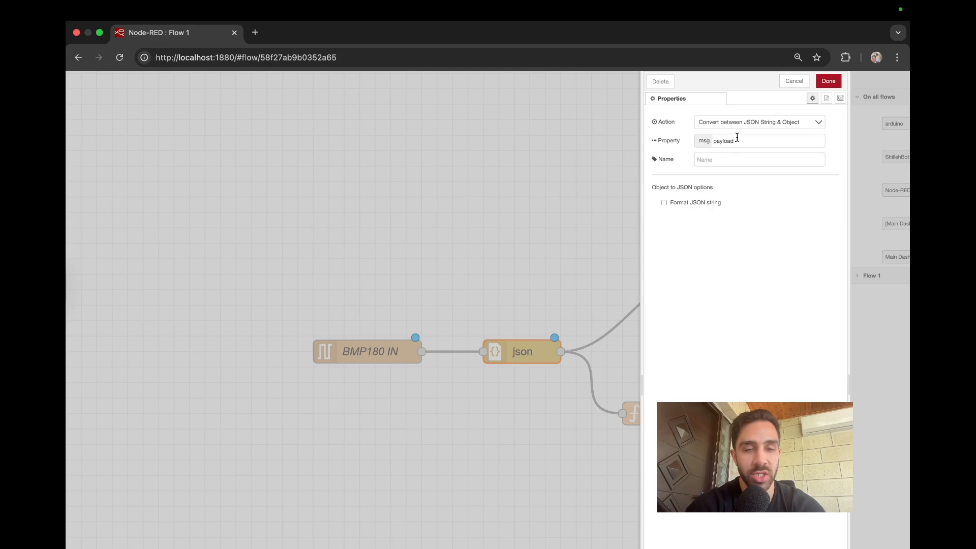
click(827, 82)
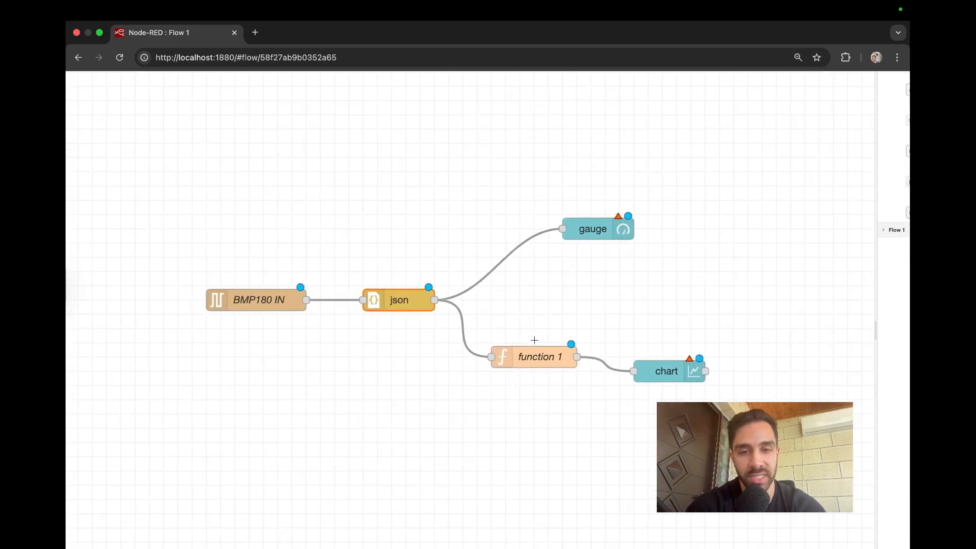
Assign the gauge node to the [Main Dashboard] Sensor Readings group.
double_click(592, 229)
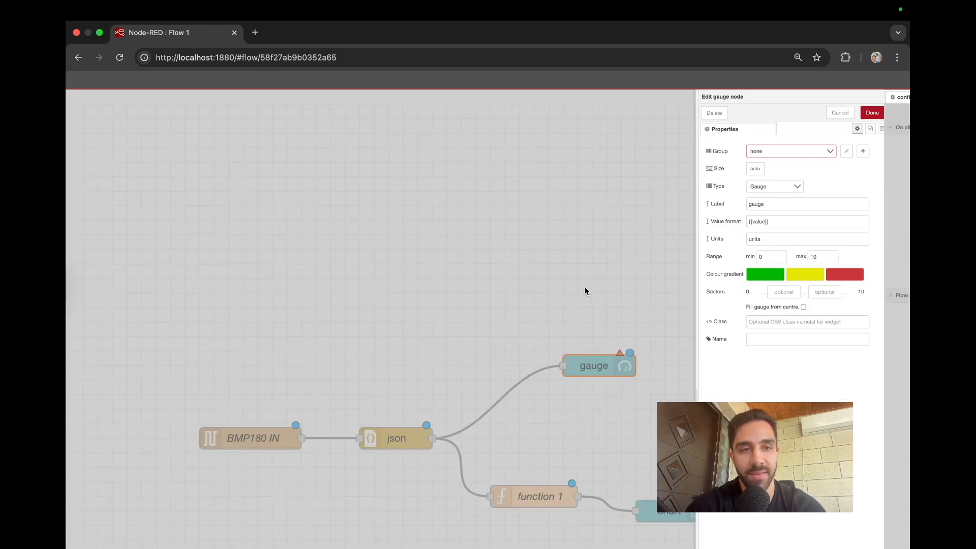
click(791, 151)
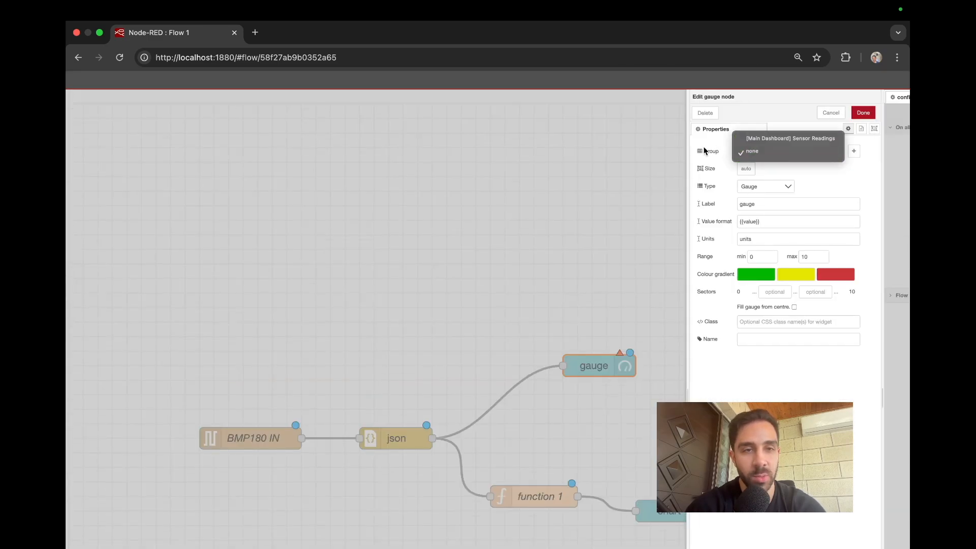
click(752, 151)
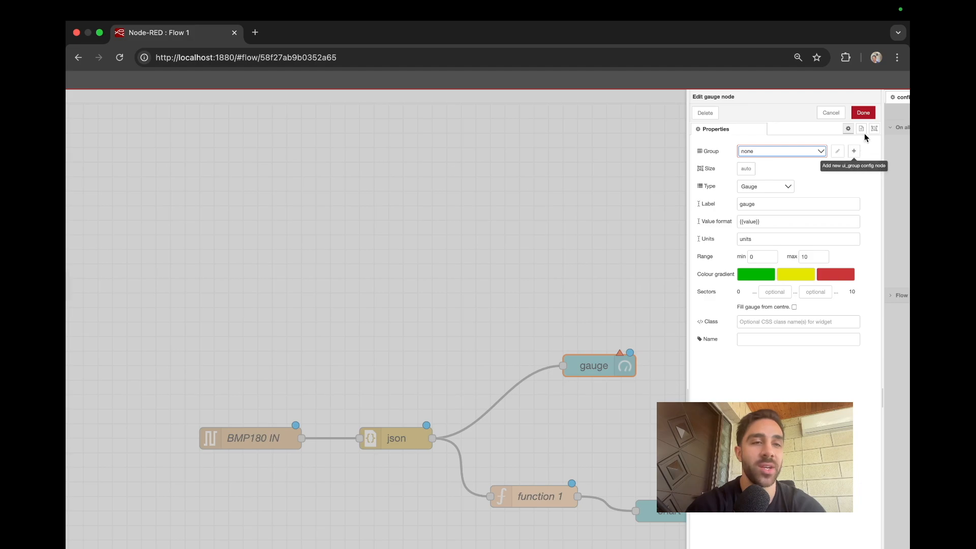
click(781, 150)
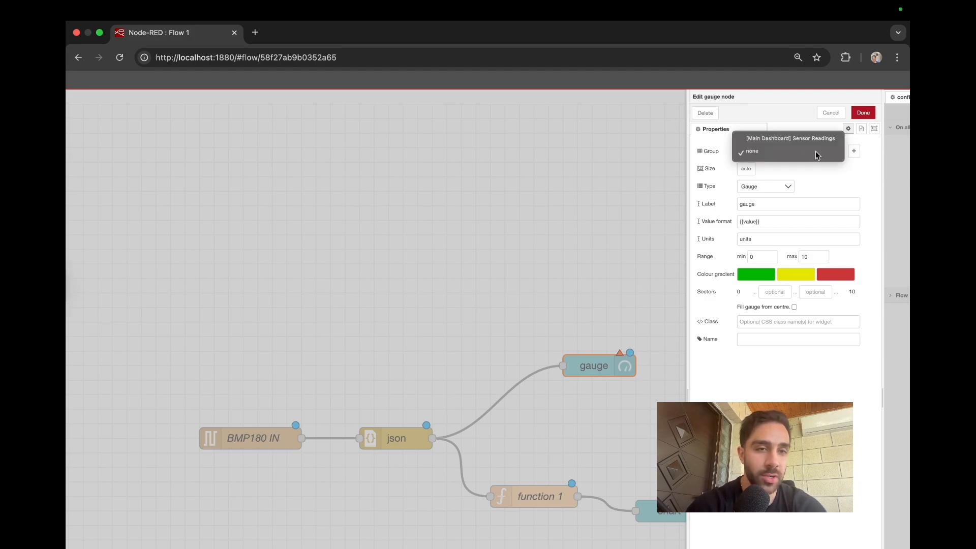
mouse_move(789, 140)
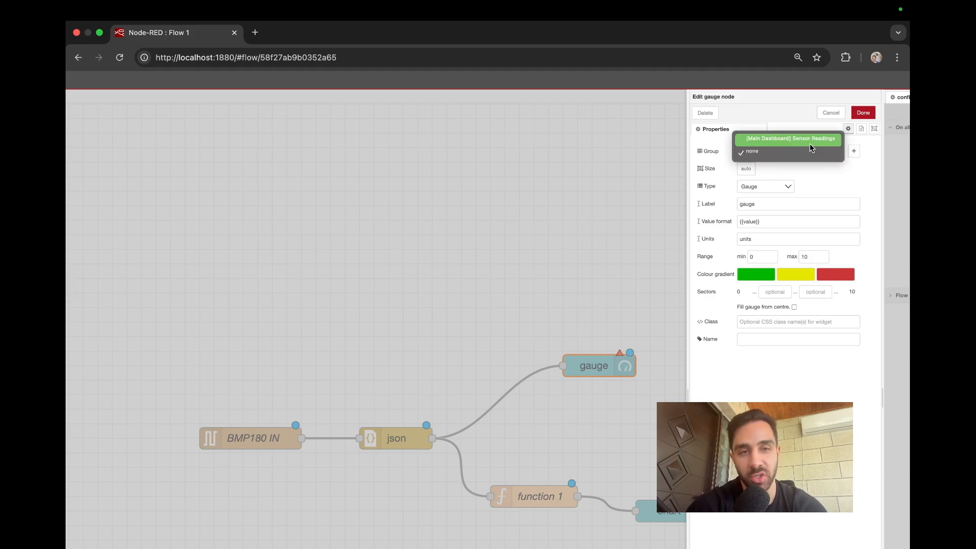
click(753, 151)
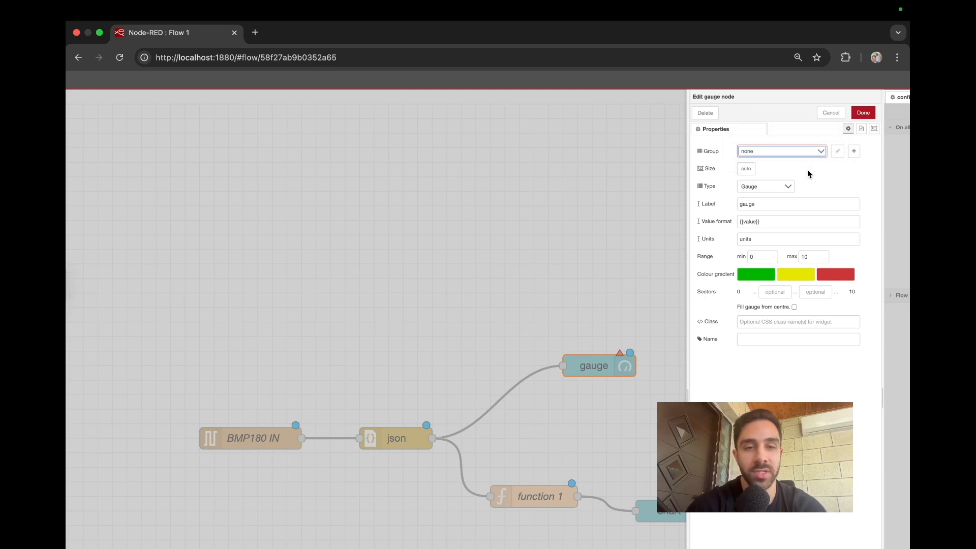
click(781, 150)
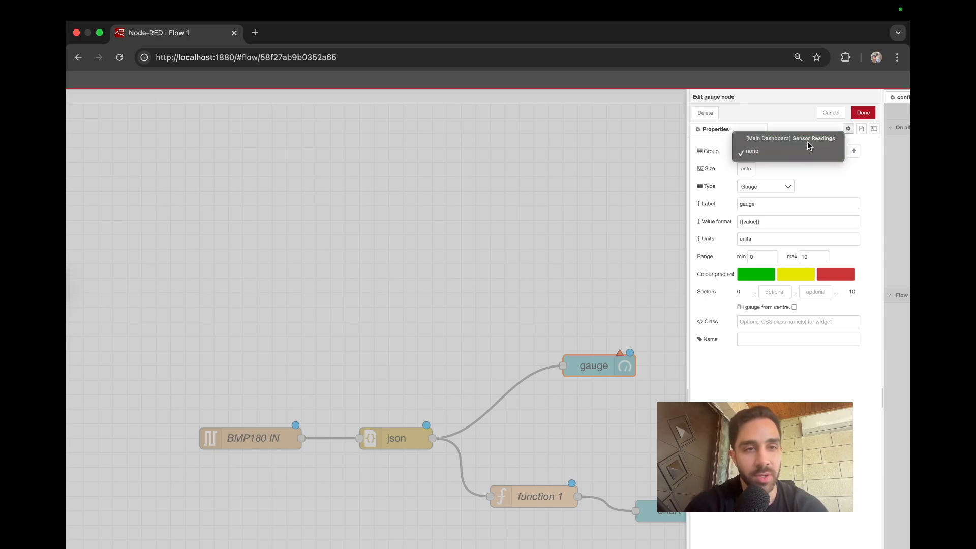
click(789, 138)
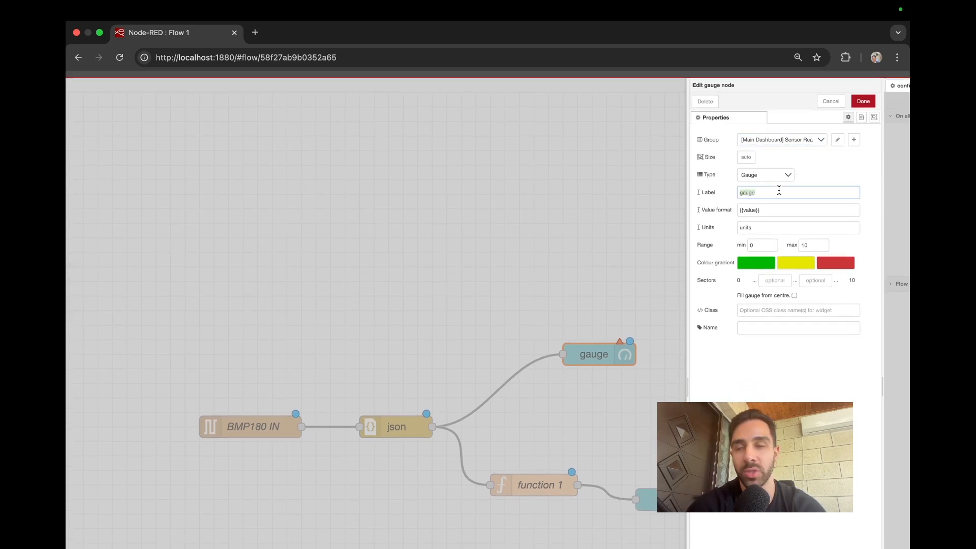
Label the gauge Temperature with value format {{msg.payload.temp}} and save it.
text(Temperature)
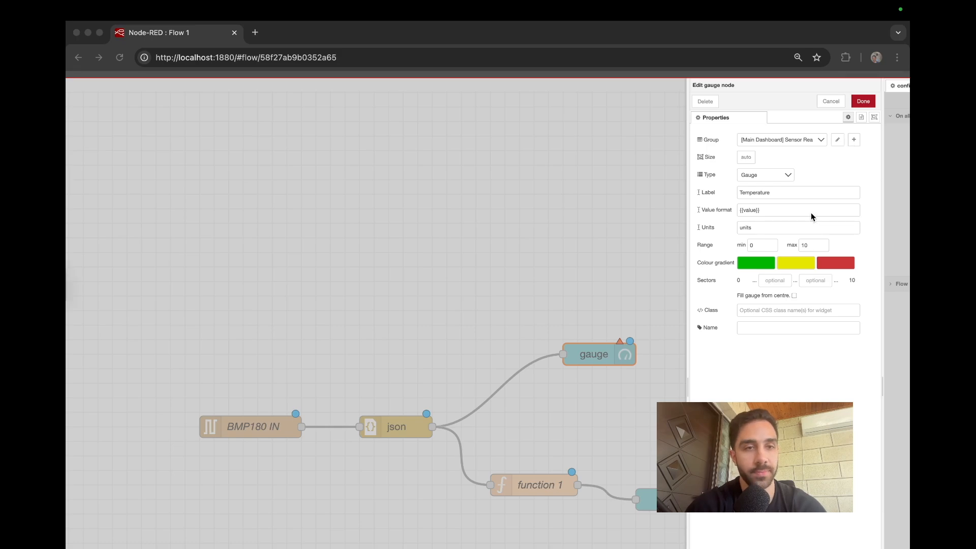
text({{msg.payload.temp}})
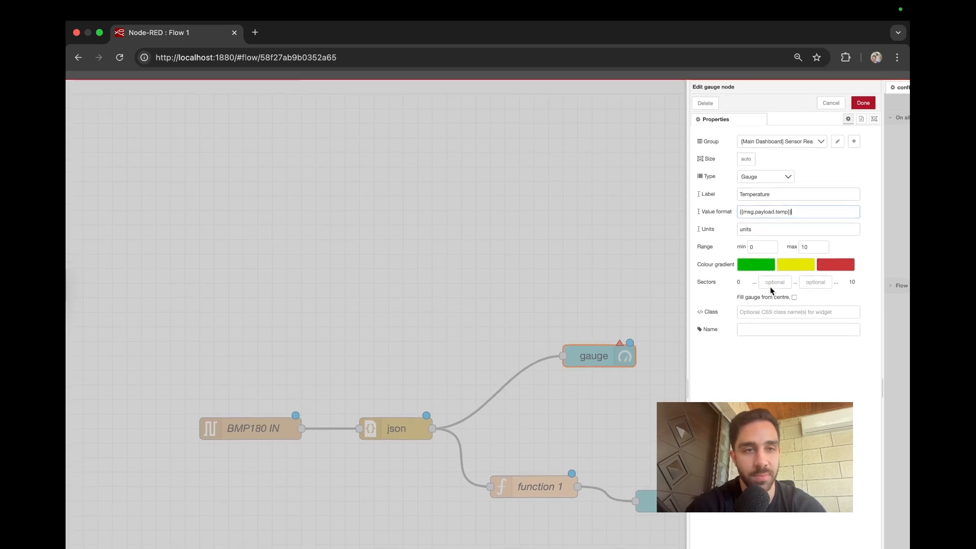
click(862, 103)
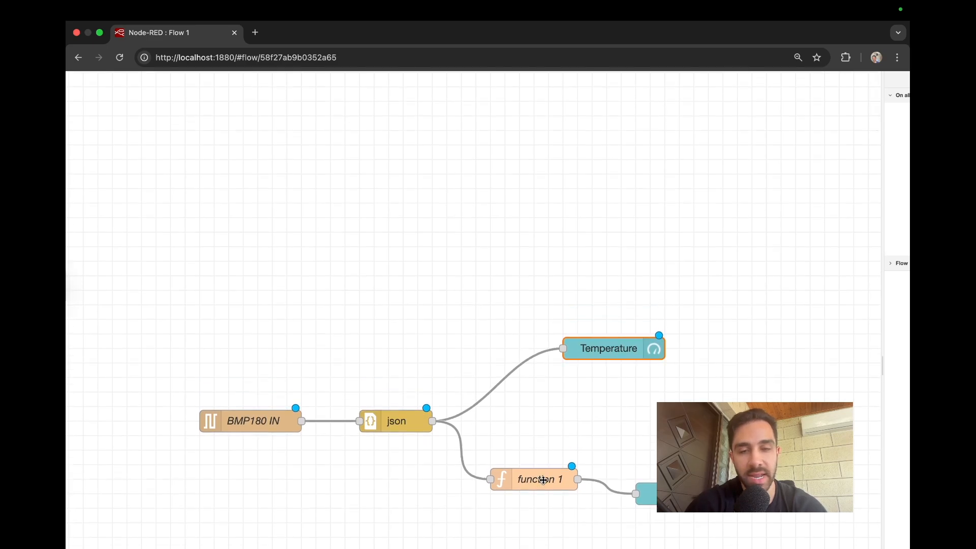
Replace the function code with return { payload: msg.payload.pressure }.
double_click(539, 479)
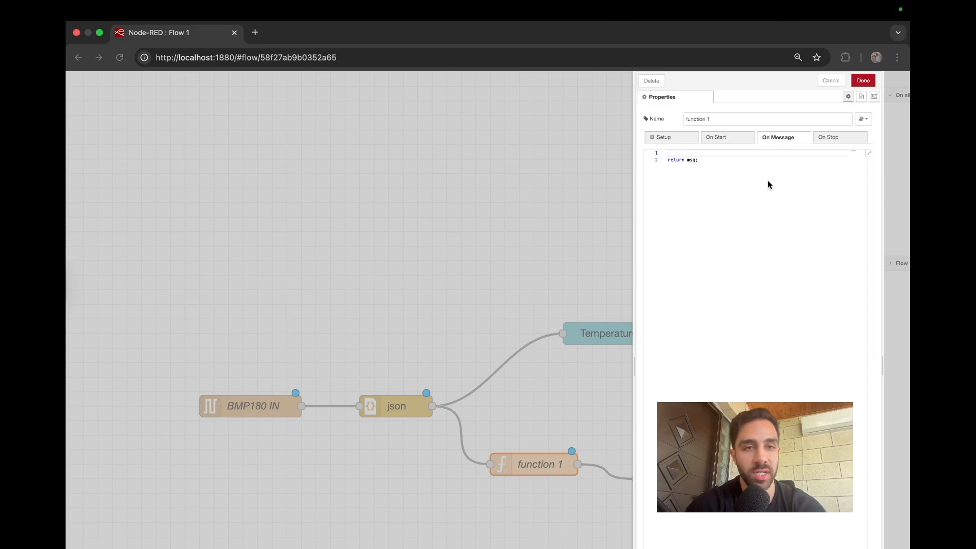
click(700, 160)
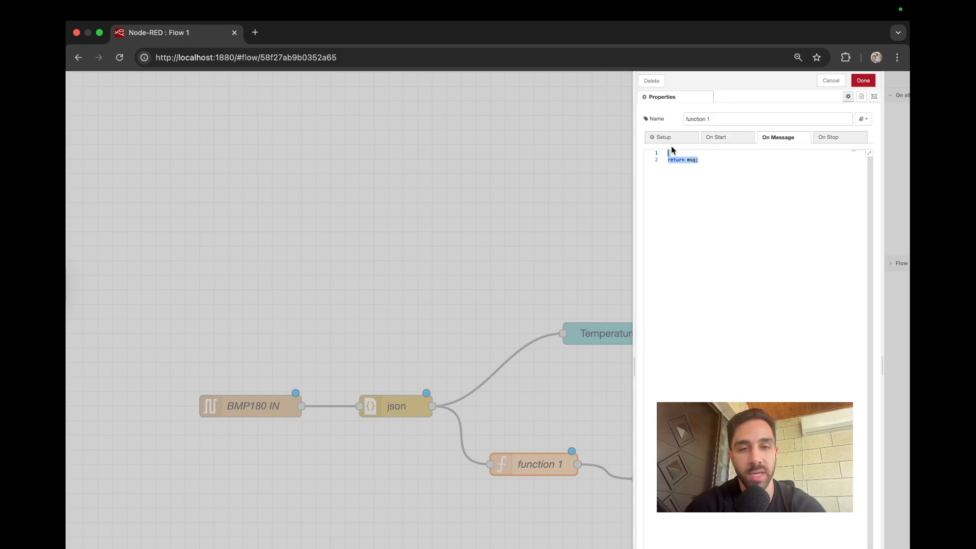
text({ payload: msg.payload.pressure })
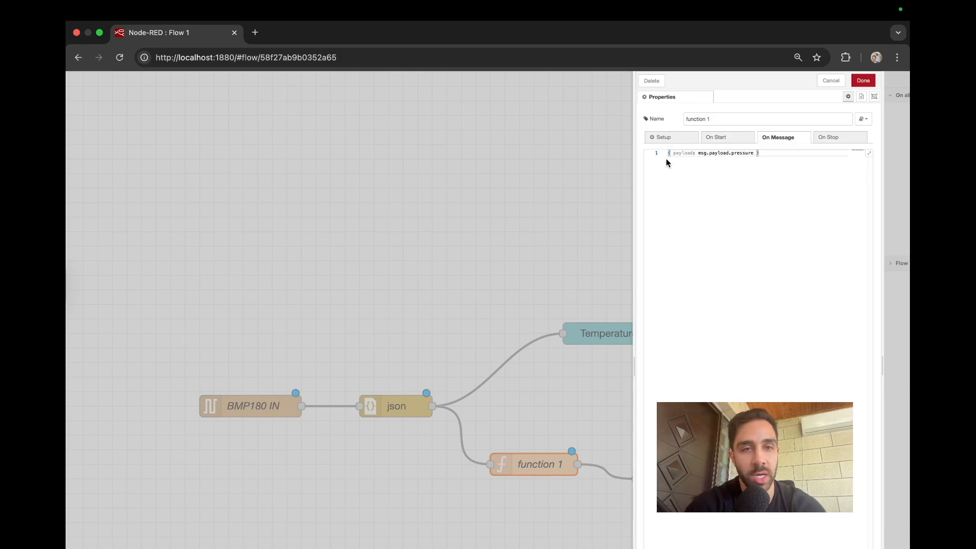
text(return)
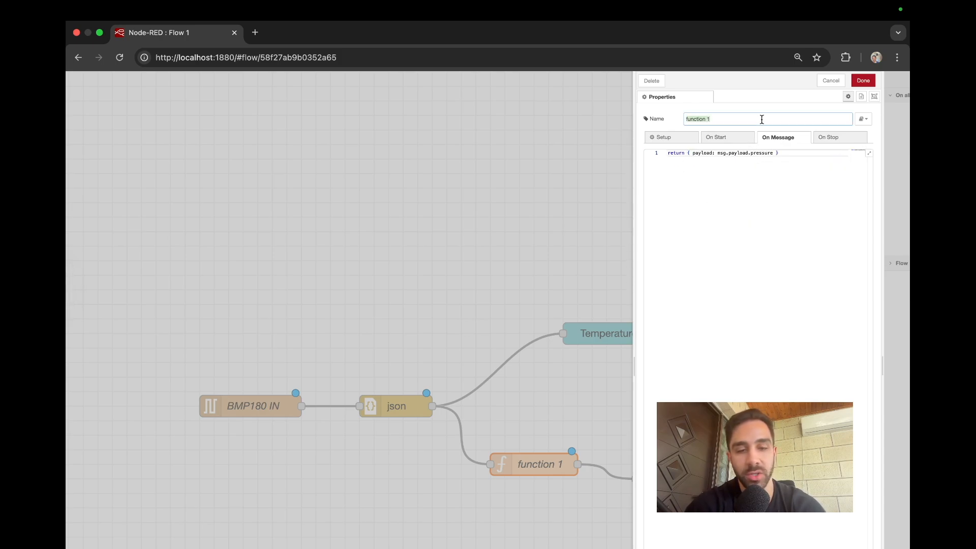
Name the function node Pass Pressure and confirm it.
text(Pass)
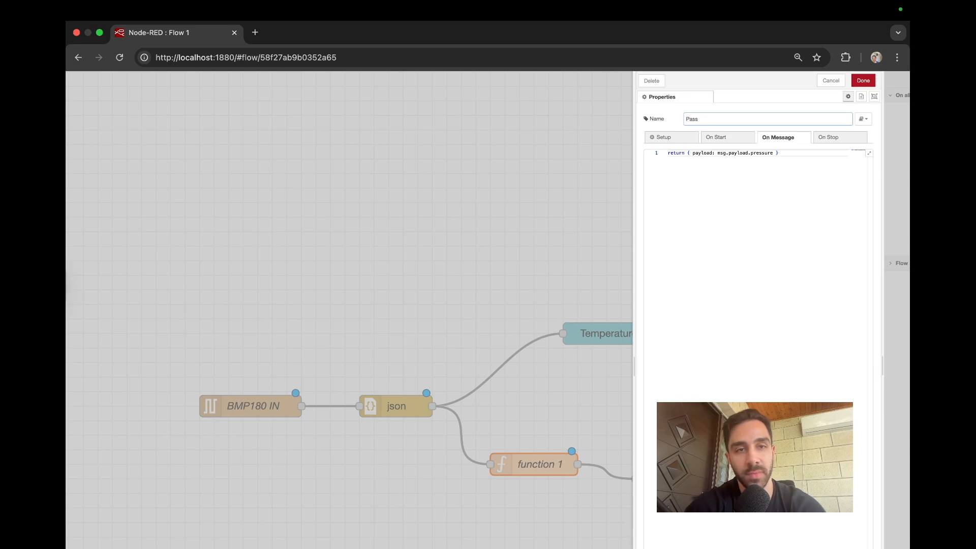
text(Pressure)
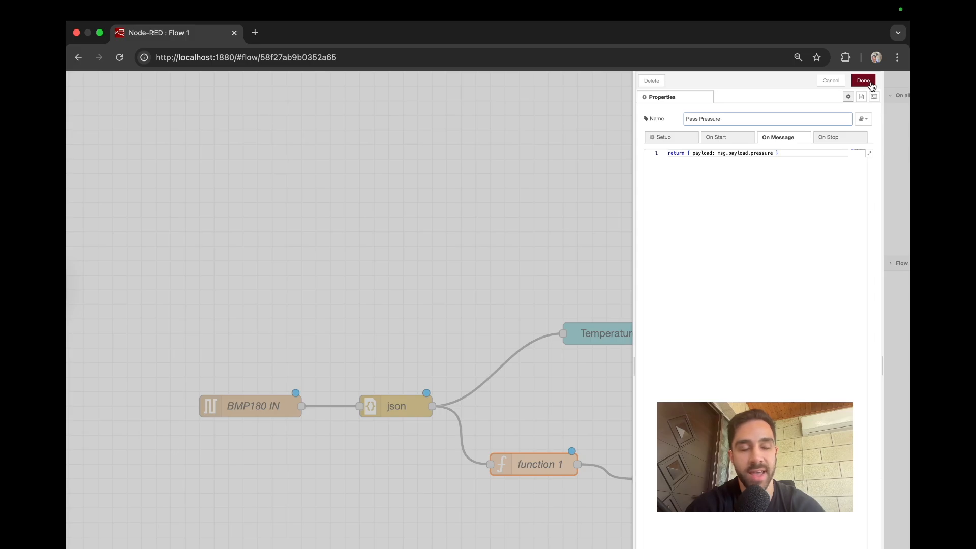
click(863, 80)
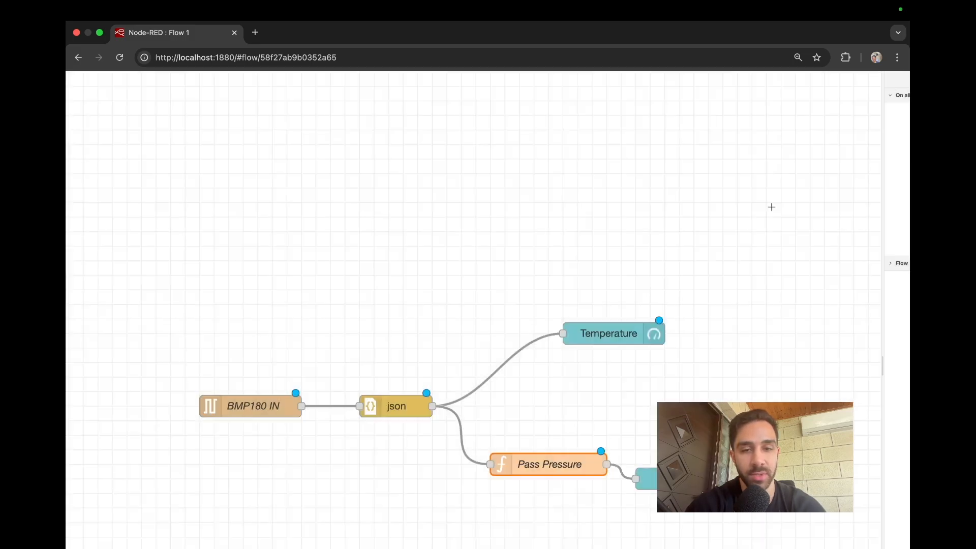
Assign the chart node to [Main Dashboard] Sensor Readings with label 'Pressure (hPa)'.
double_click(608, 333)
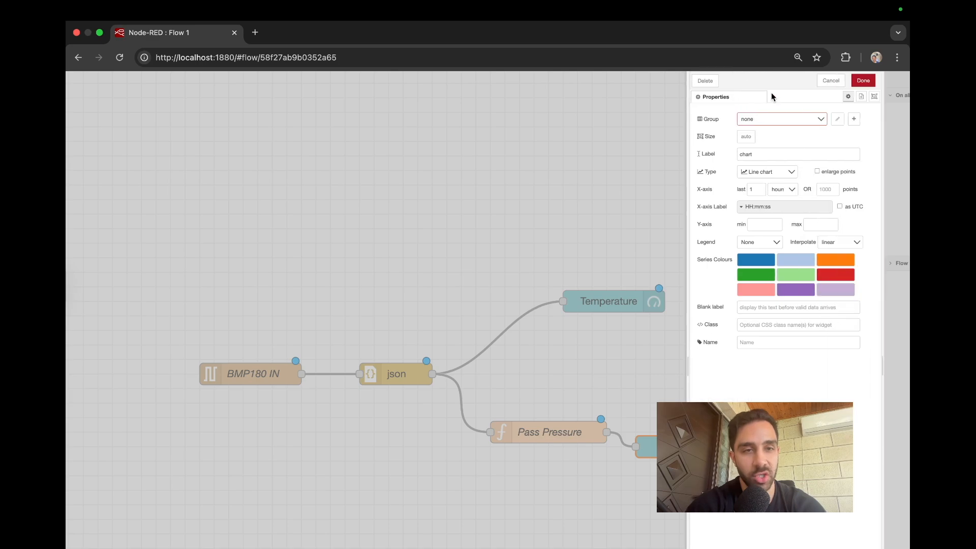
click(781, 119)
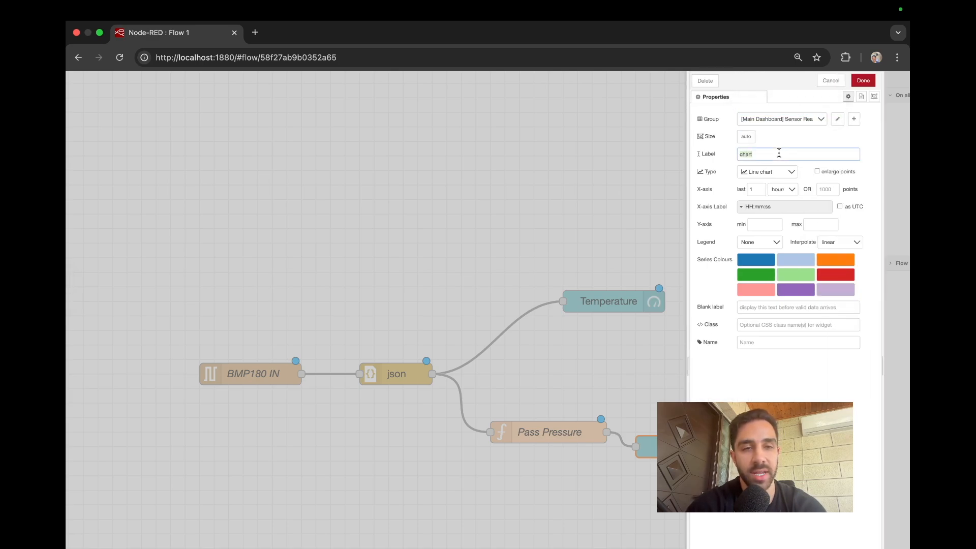
text(P)
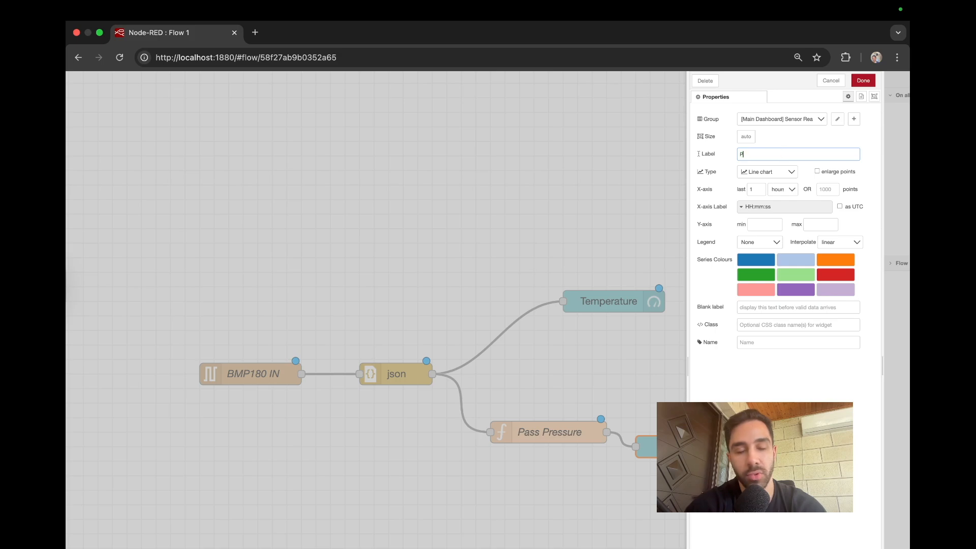
text(ressure (hPa)
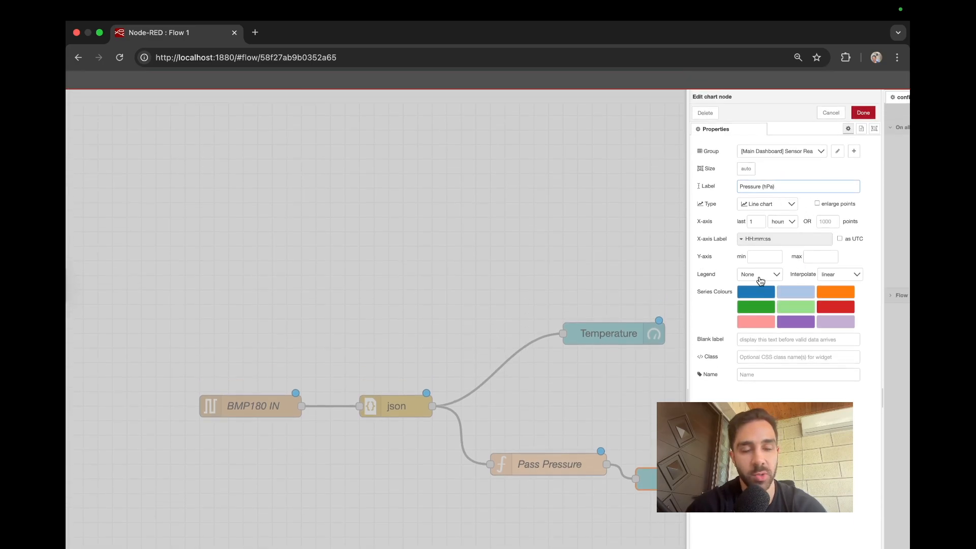
click(863, 113)
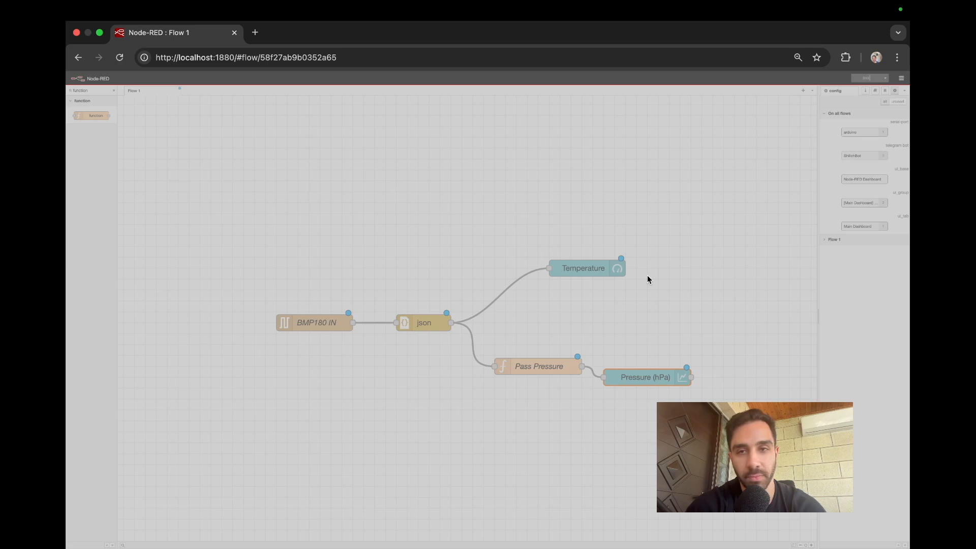
mouse_move(631, 292)
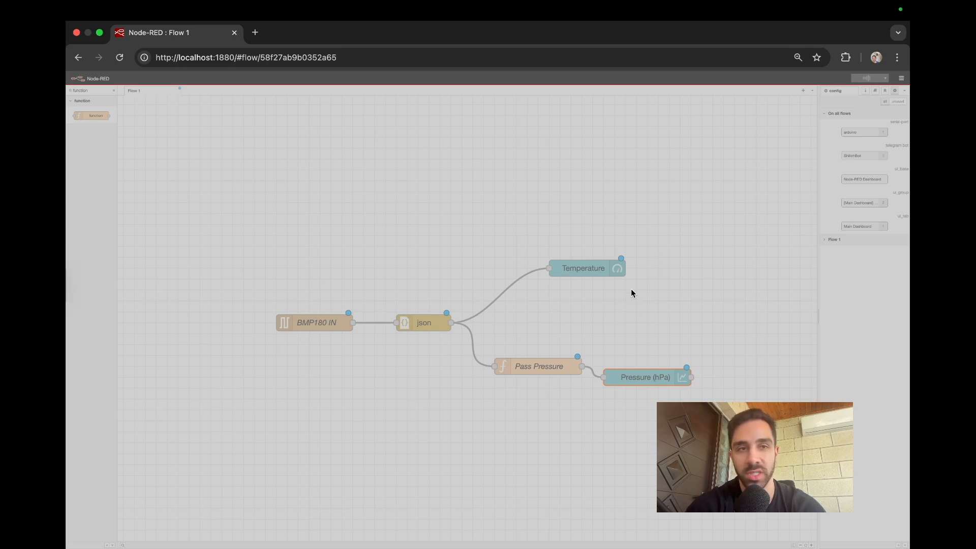
mouse_move(633, 290)
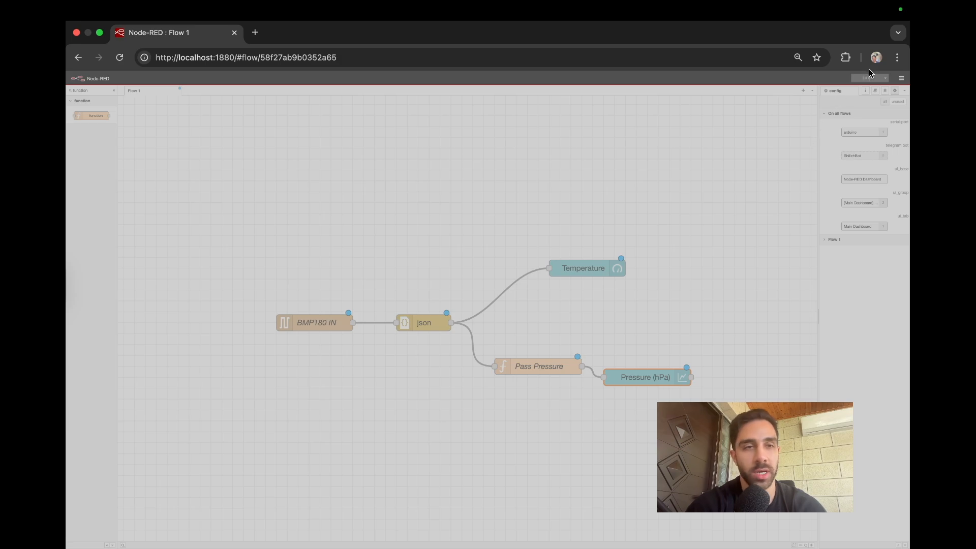
Deploy Flow 1 so the BMP180 serial node shows connected.
click(872, 79)
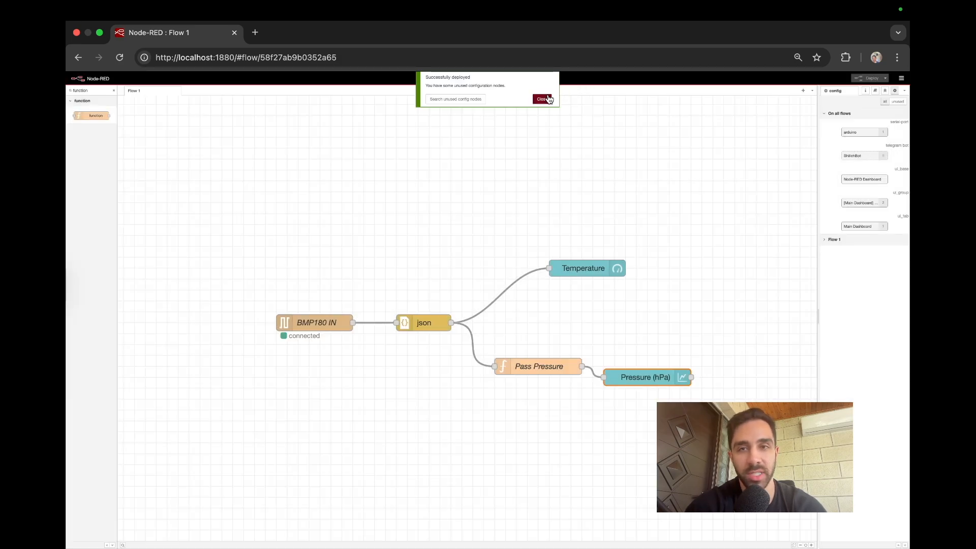
click(250, 57)
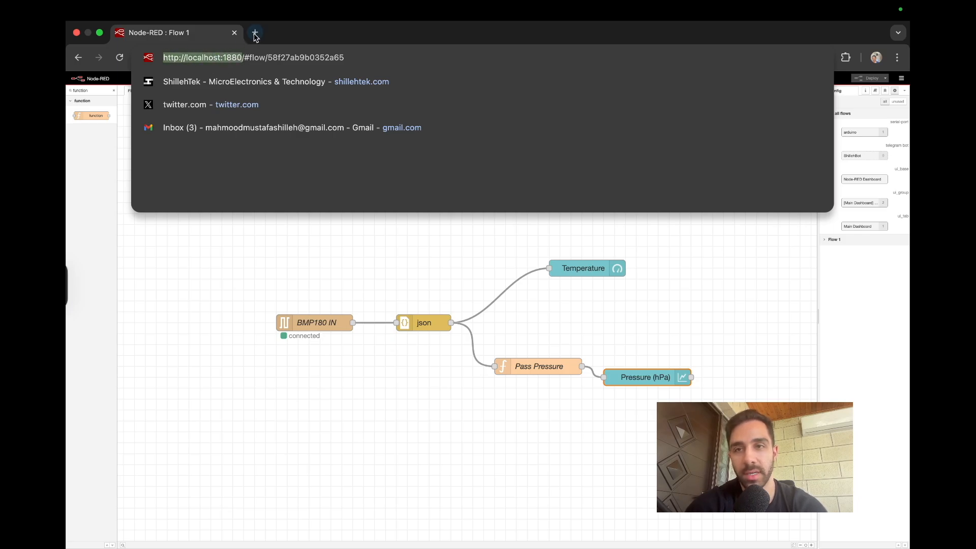
text(http://localhost:1880/ui/#!/0?socketid=b50RX3BaQJtq21DcAAAB)
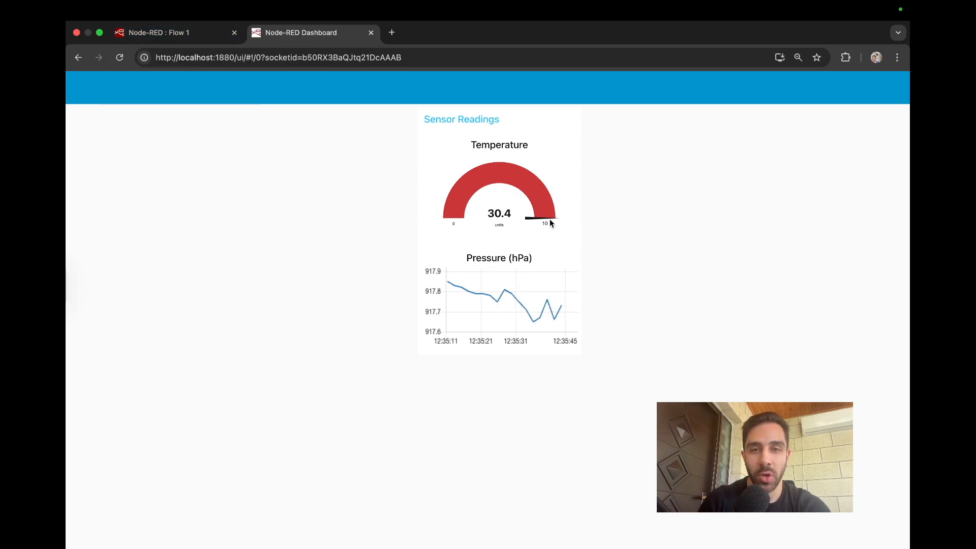
Change the Temperature gauge's range maximum from 10 to 50 and redeploy the flow.
click(160, 33)
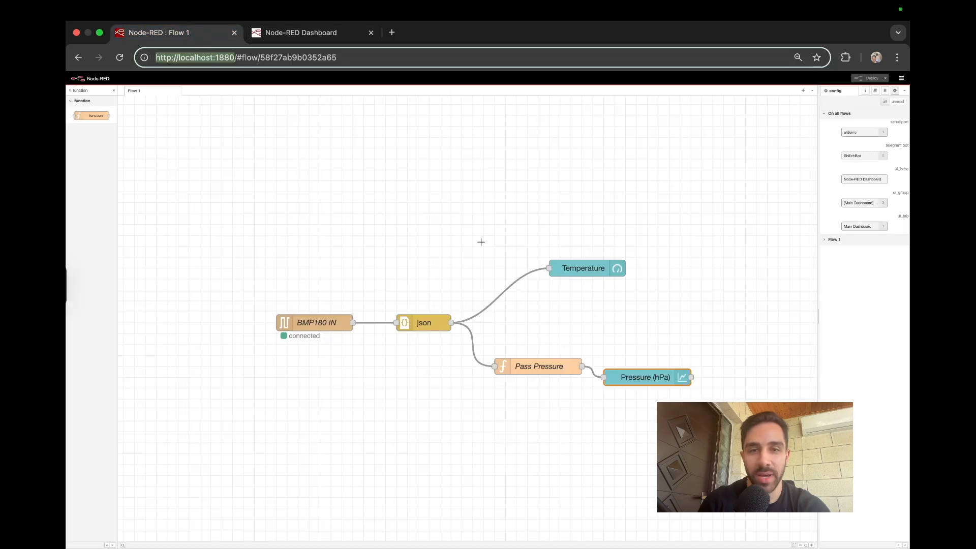
double_click(583, 267)
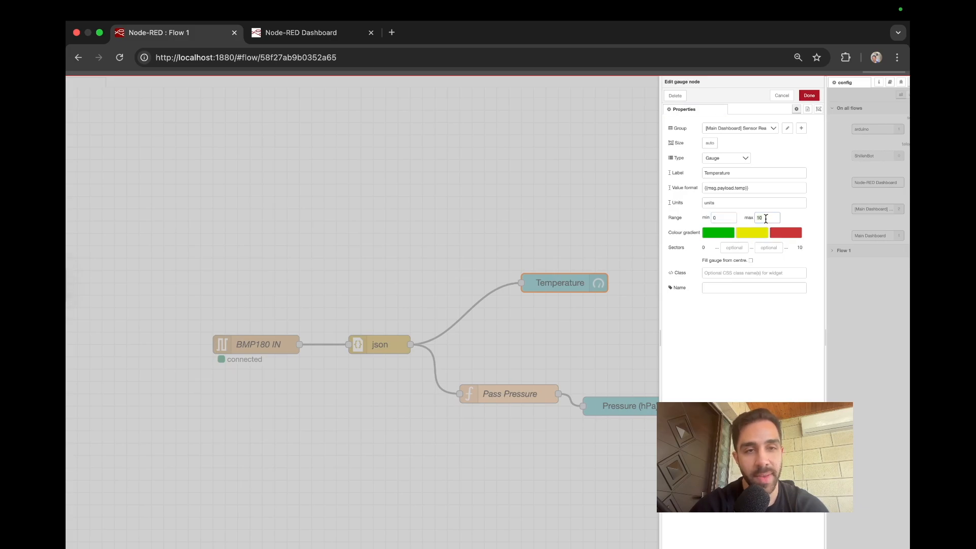
text(50)
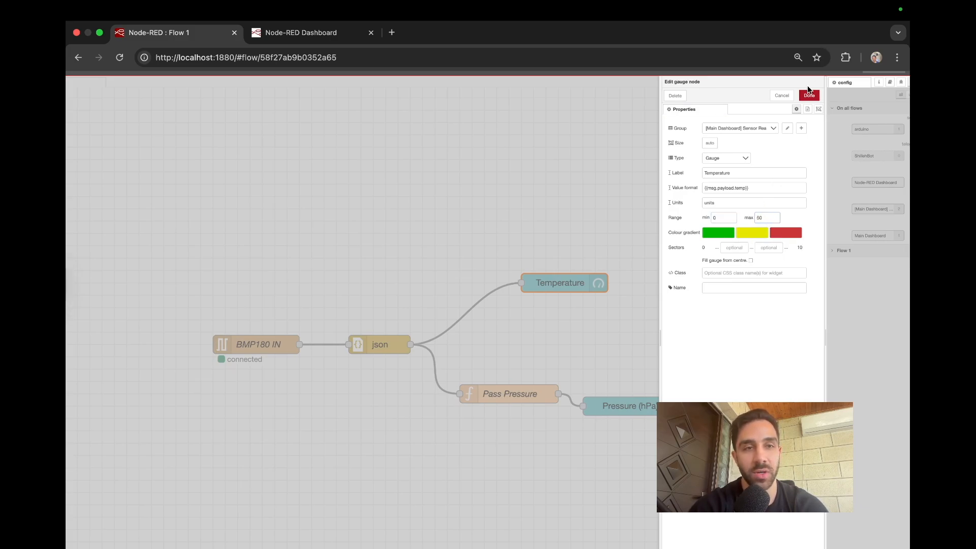
click(808, 95)
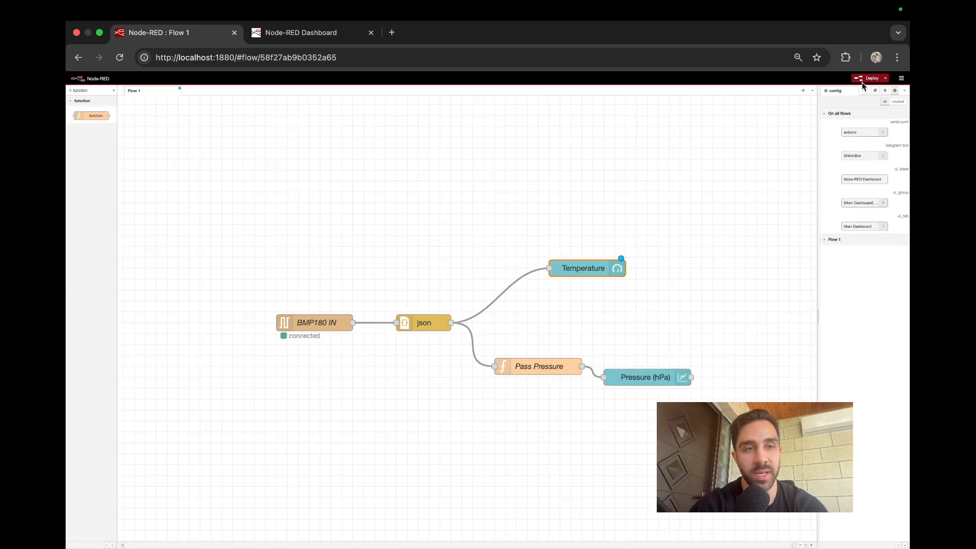
click(871, 79)
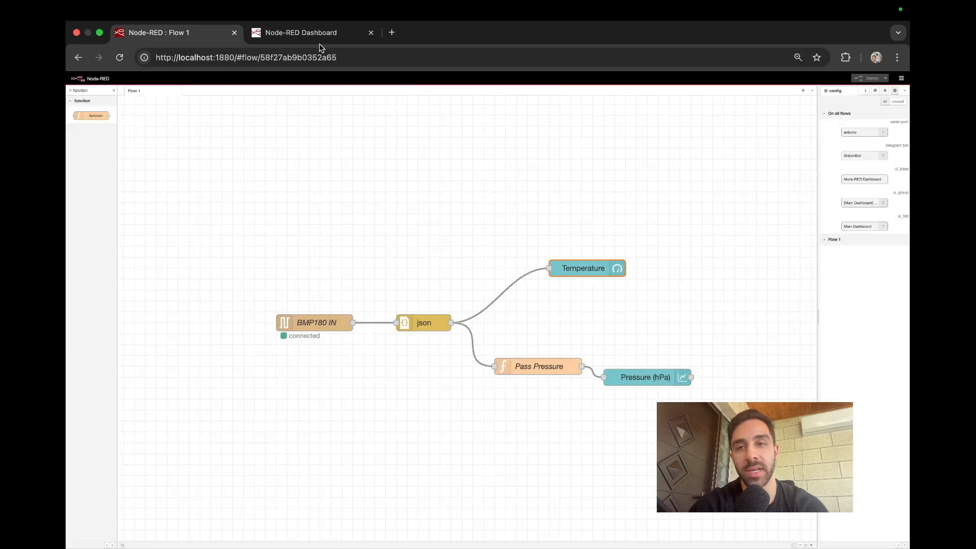
View the dashboard with the 0–50 Temperature gauge beside the live Pressure (hPa) chart.
click(301, 33)
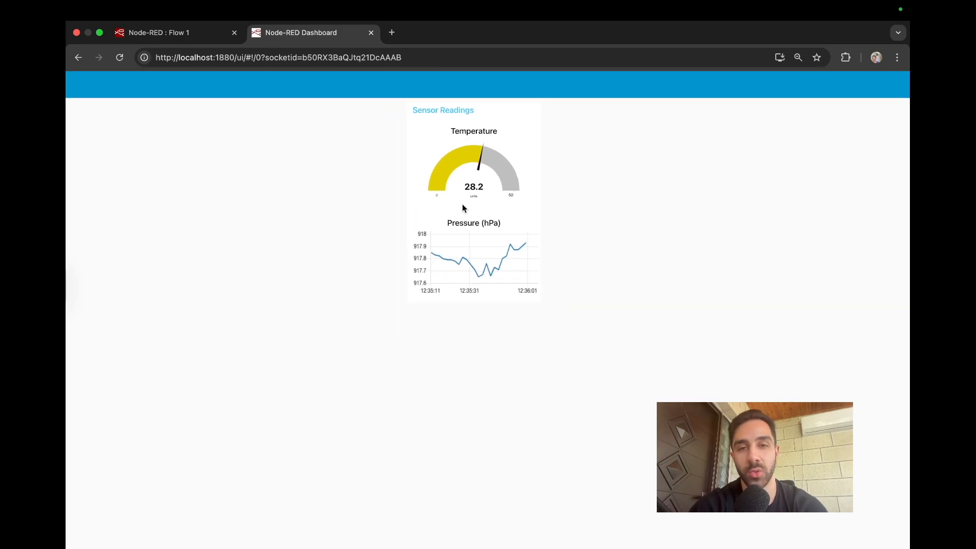
click(158, 32)
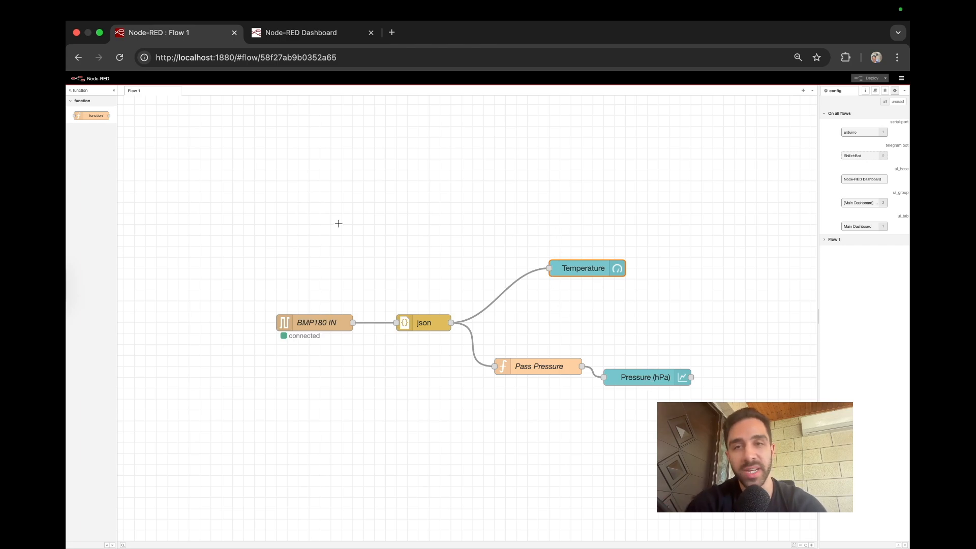
mouse_move(365, 196)
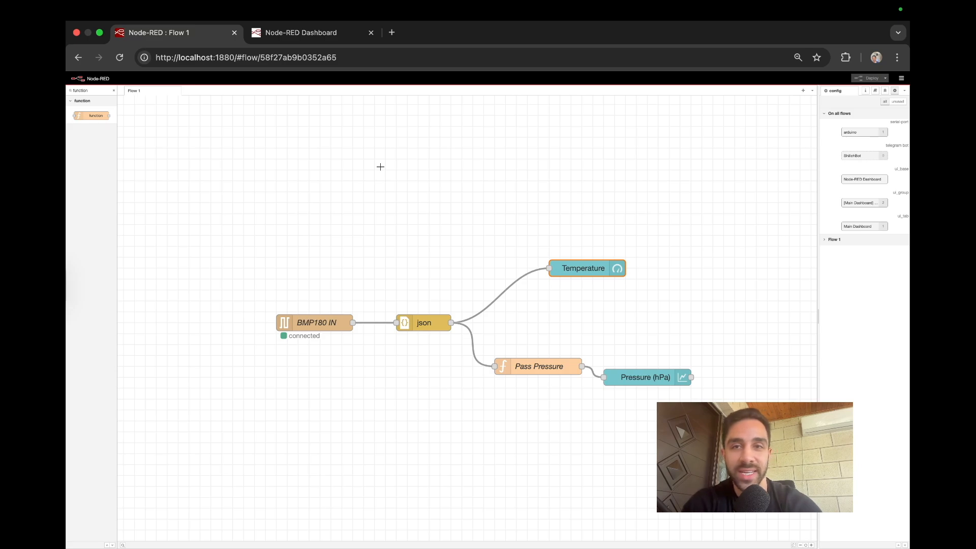
click(301, 32)
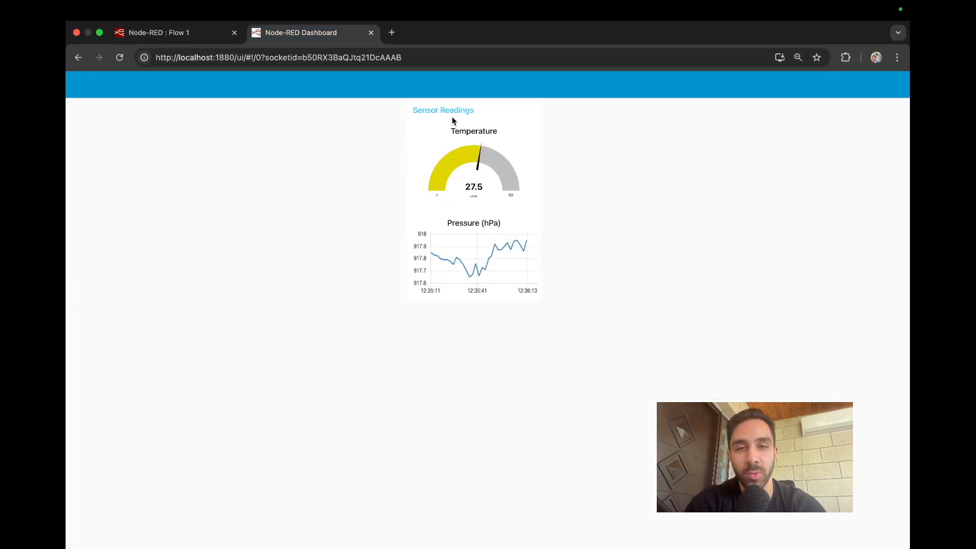